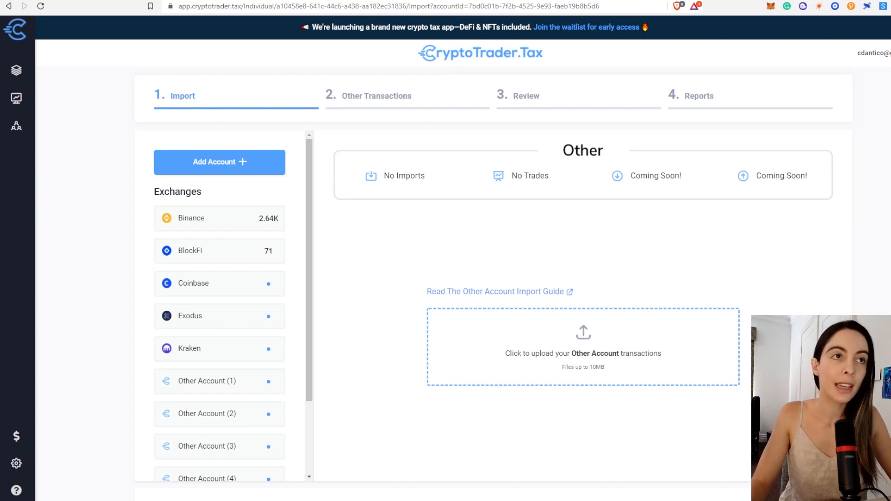
pyautogui.moveTo(680, 242)
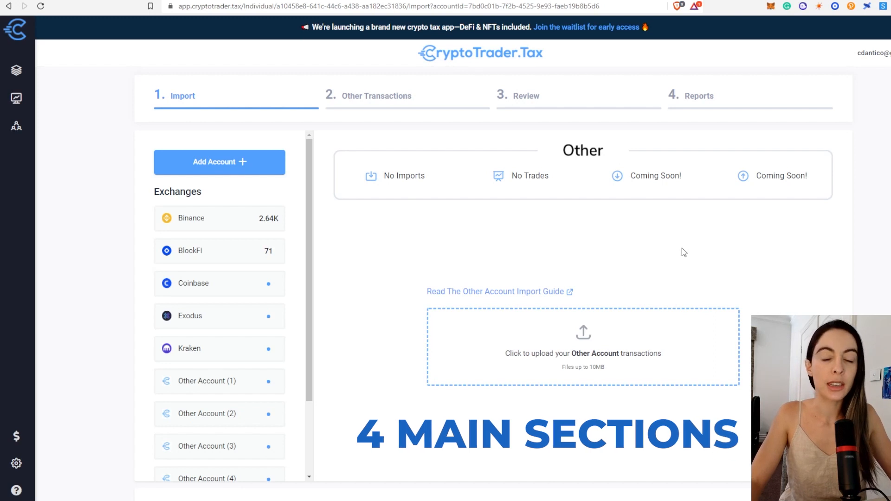
pyautogui.moveTo(703, 232)
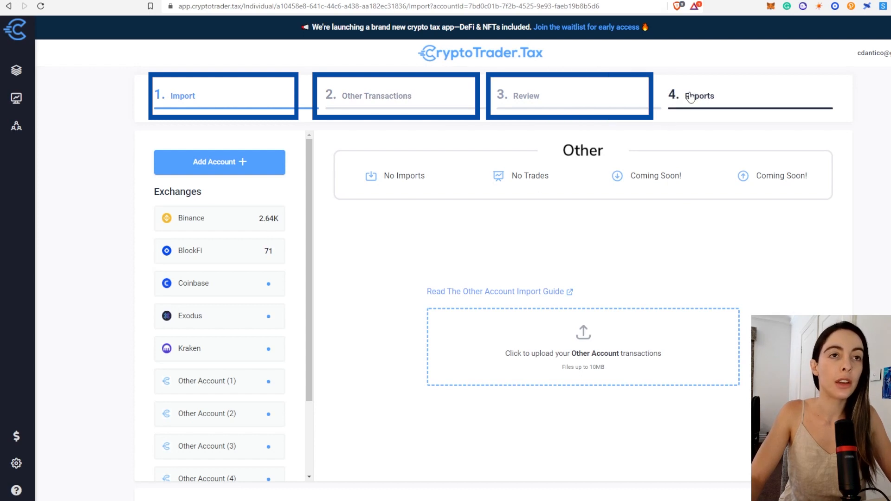
# Step: Browse the All Platforms picker from Add Account, close it, and go to Other Transactions
pyautogui.click(699, 96)
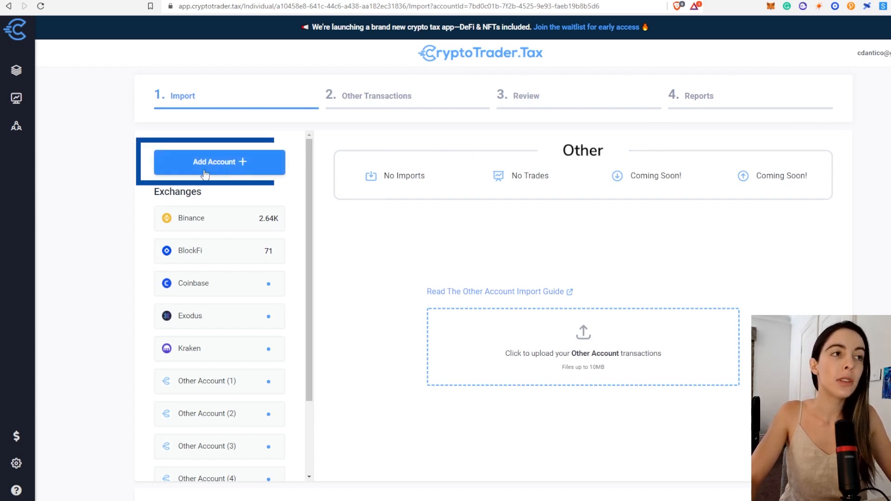
pyautogui.click(219, 161)
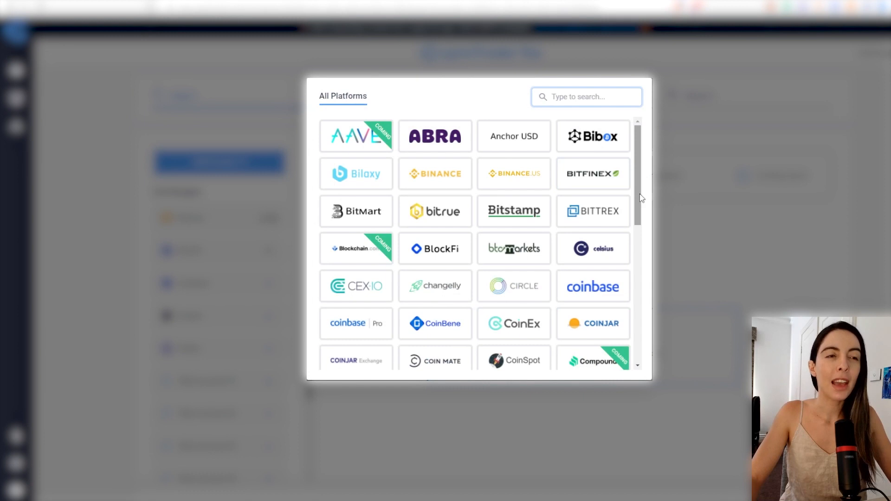
pyautogui.moveTo(593, 211)
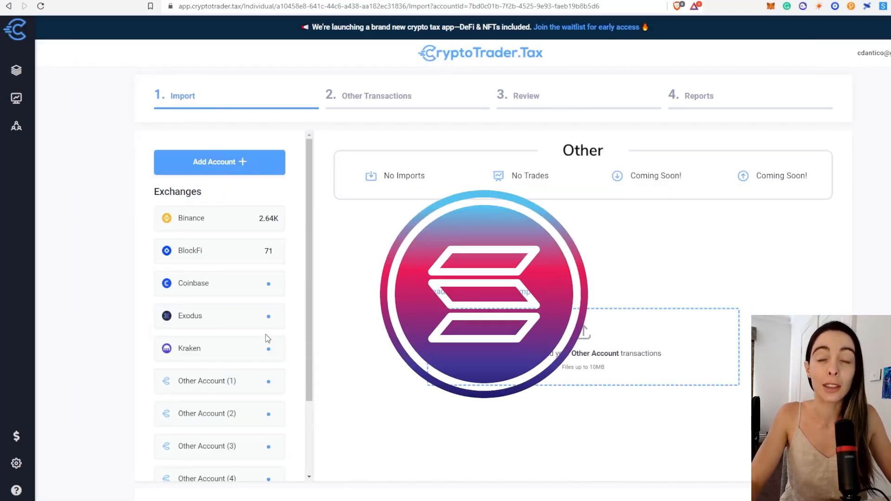
pyautogui.moveTo(824, 133)
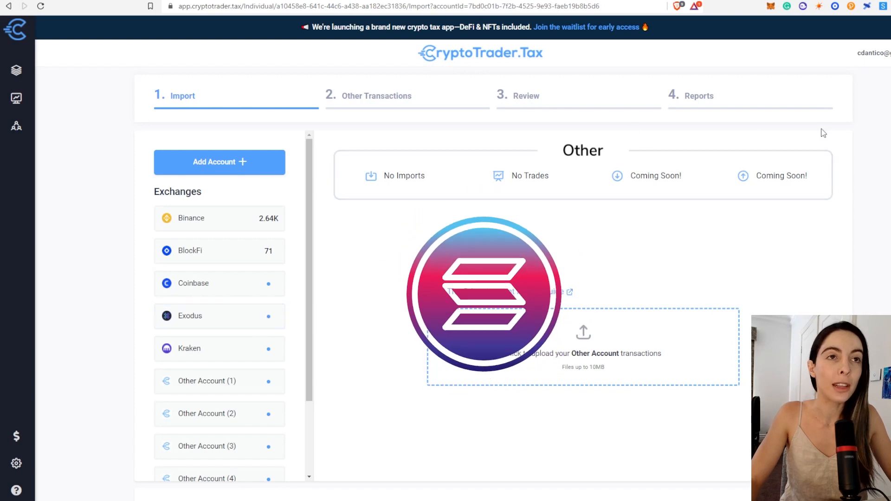
pyautogui.click(377, 95)
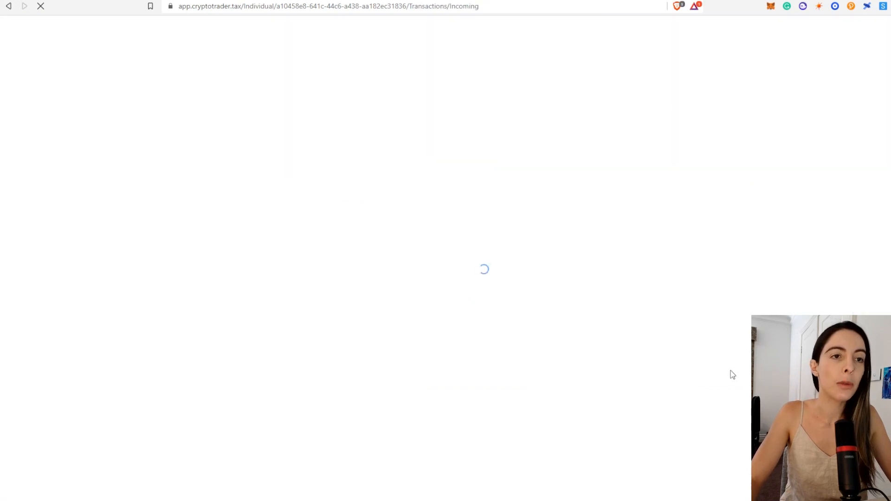
pyautogui.moveTo(591, 185)
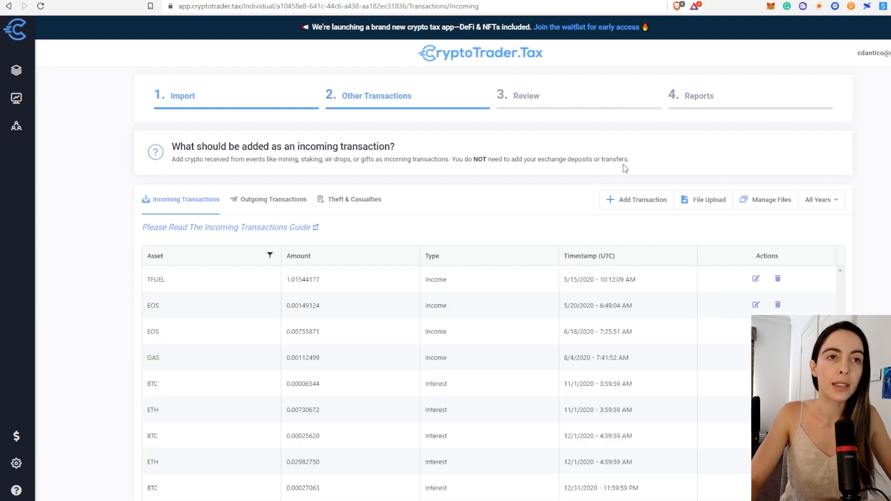
pyautogui.moveTo(690, 221)
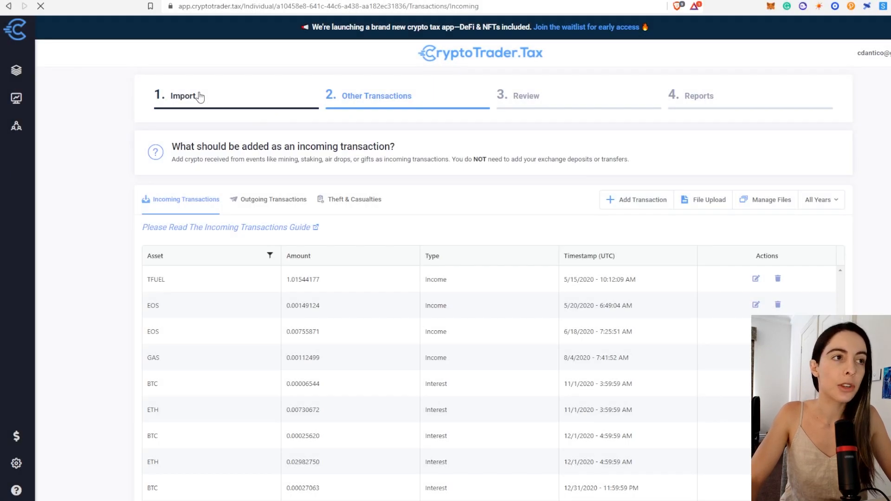
# Step: Return to Import and show the Binance account with 2584 trades and a connected API key
pyautogui.click(183, 96)
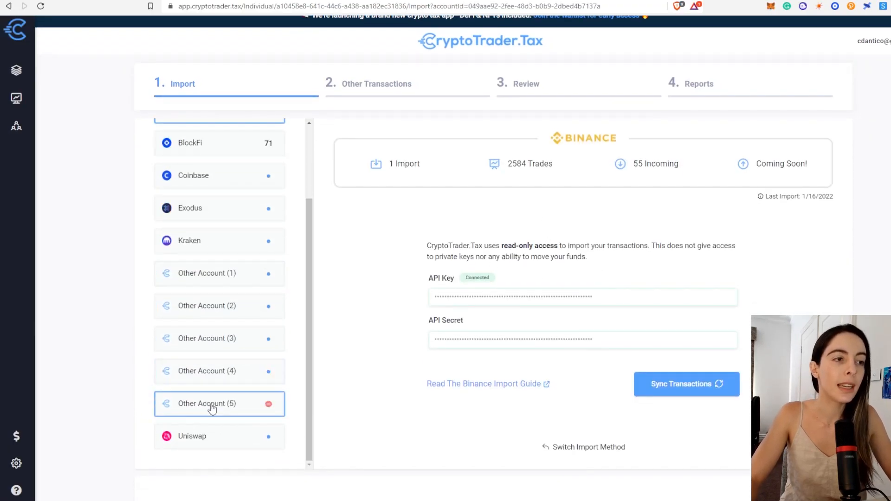
# Step: Show Other Account (1)'s empty import page with its file upload area
pyautogui.click(219, 285)
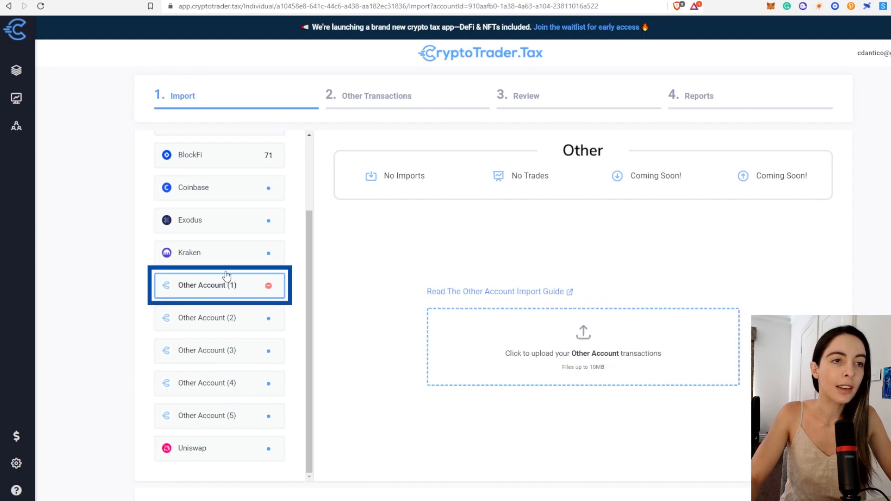
pyautogui.click(582, 346)
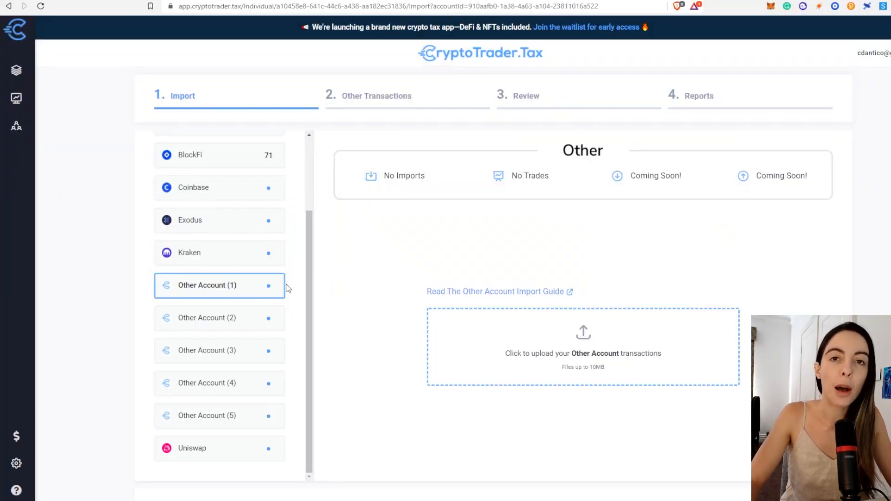
pyautogui.moveTo(298, 159)
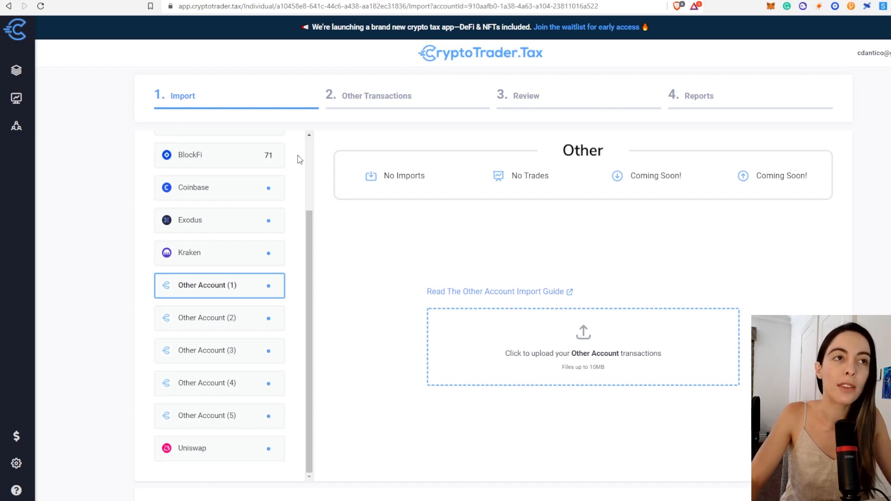
pyautogui.scroll(3)
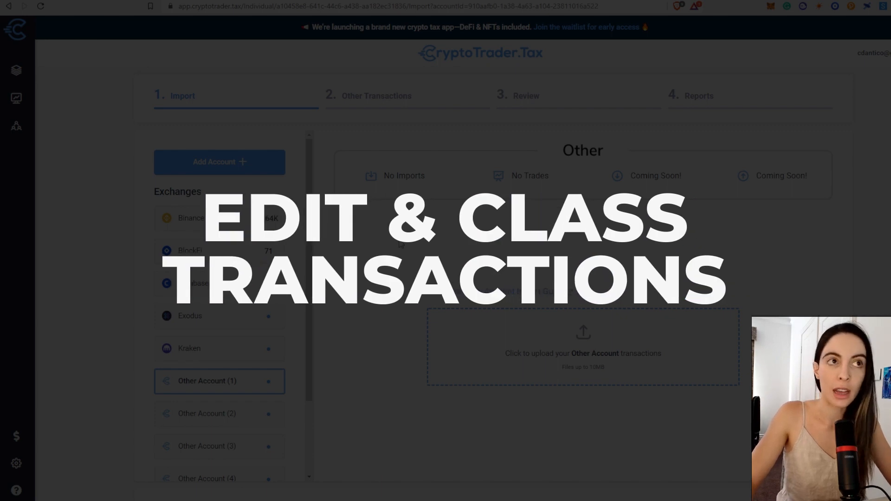
# Step: List incoming transactions, peek at the Asset filter, and scroll to the TFUEL entry classed as Other
pyautogui.click(377, 95)
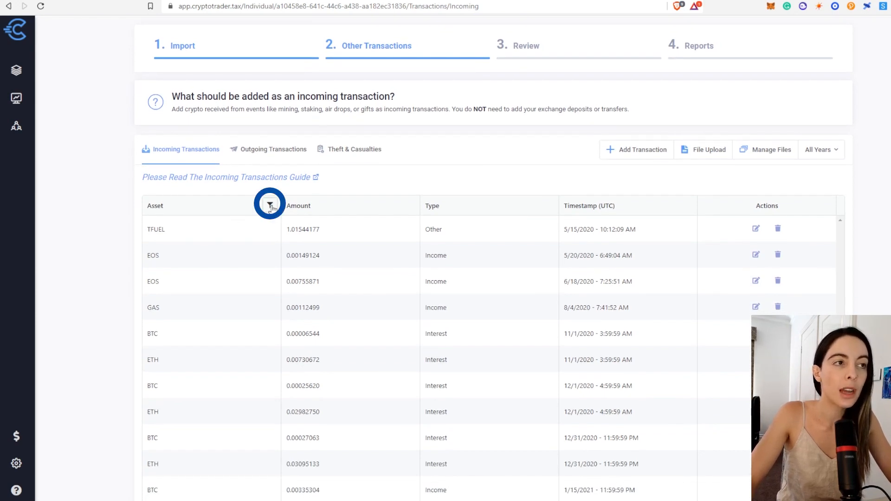
pyautogui.click(269, 205)
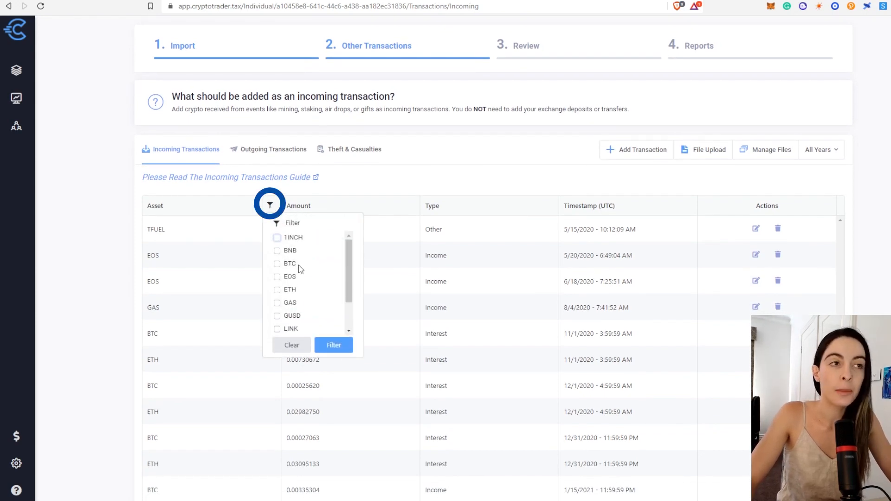
pyautogui.click(379, 183)
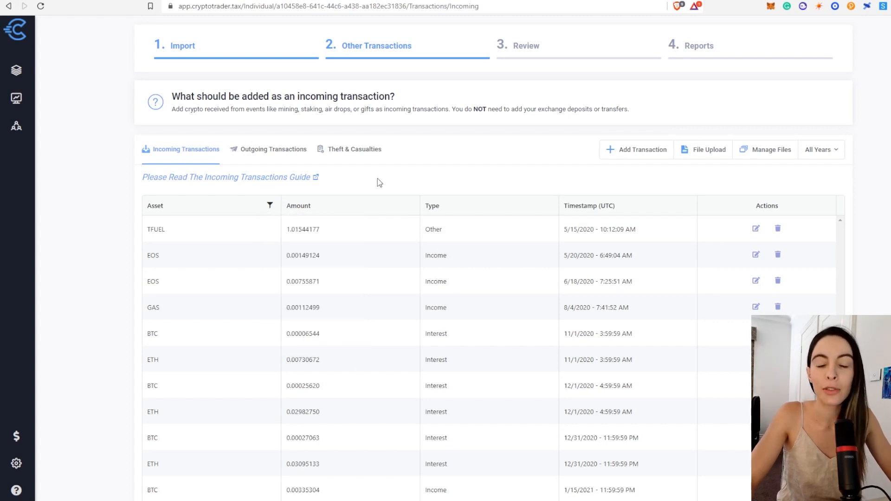
pyautogui.scroll(3)
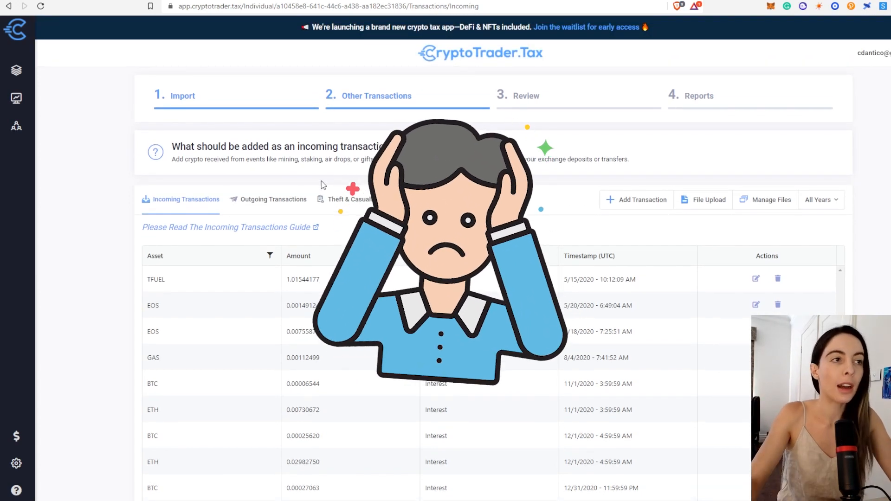
pyautogui.scroll(-3)
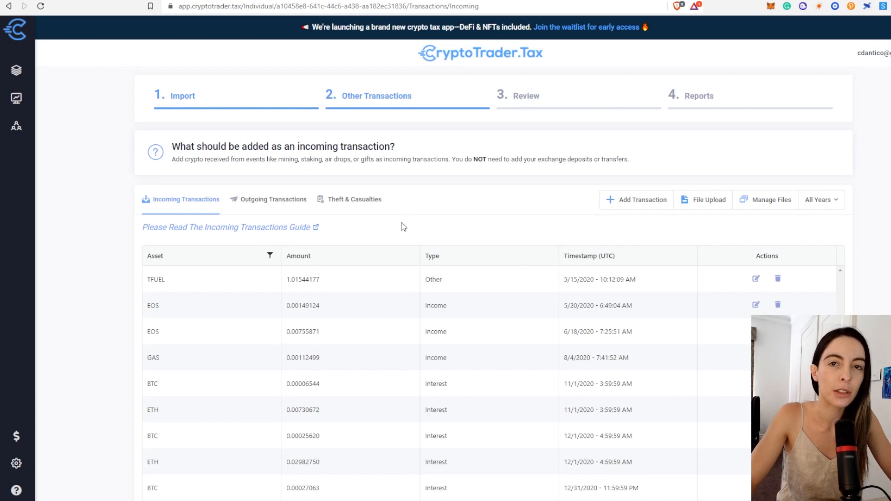
# Step: From Reports, view the 2021–2022 tax season's example Form 8949 report
pyautogui.click(698, 96)
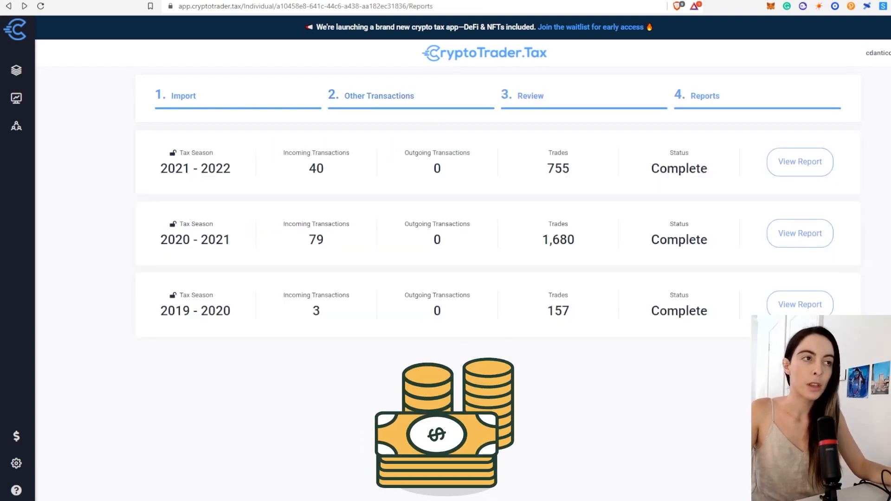
pyautogui.moveTo(799, 161)
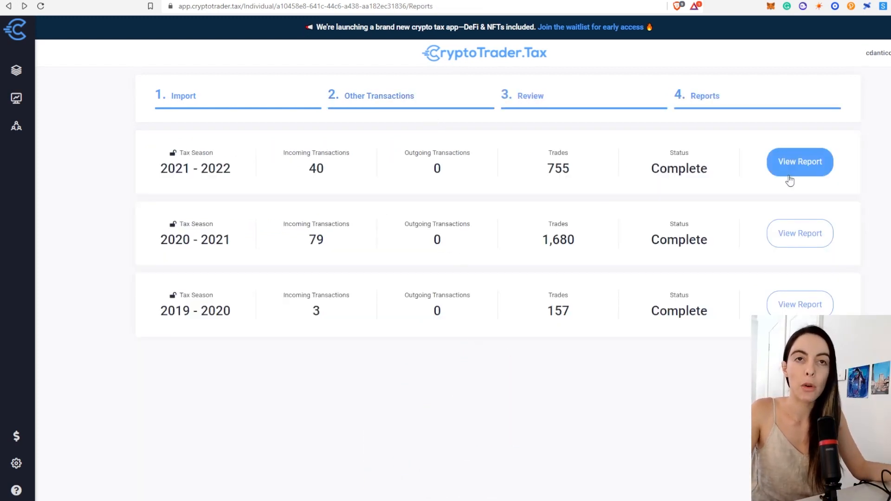
pyautogui.click(799, 162)
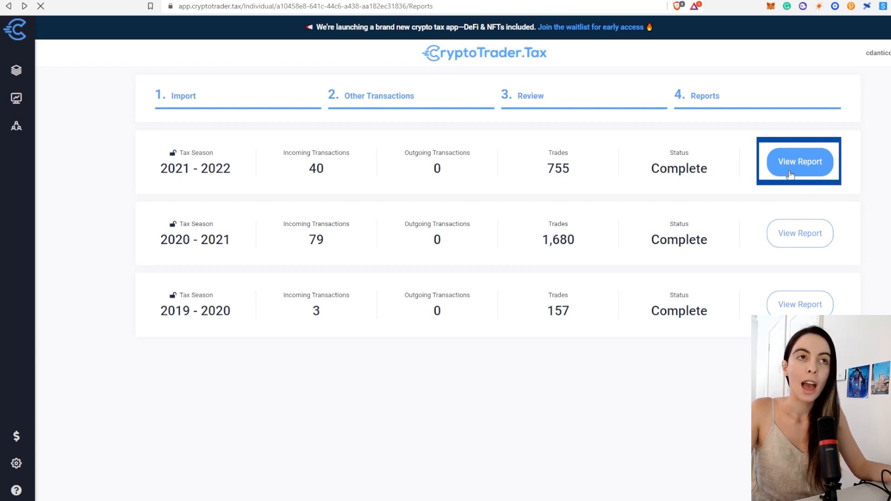
pyautogui.click(800, 162)
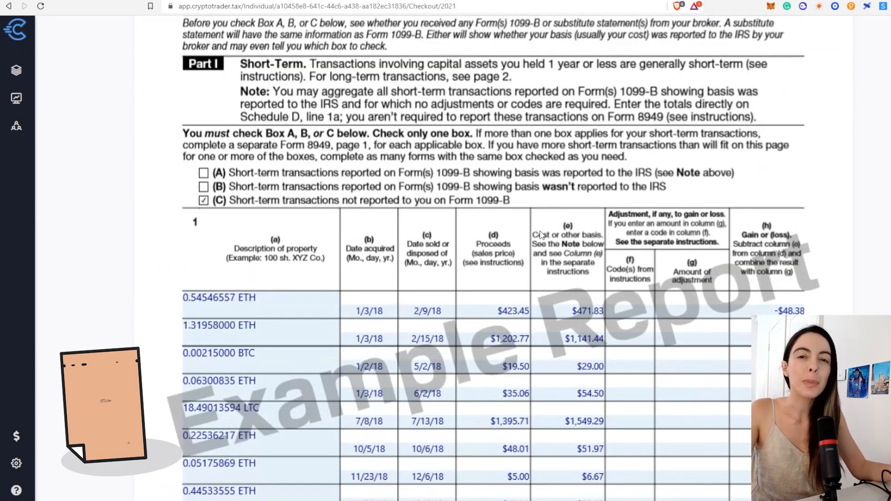
pyautogui.scroll(-3)
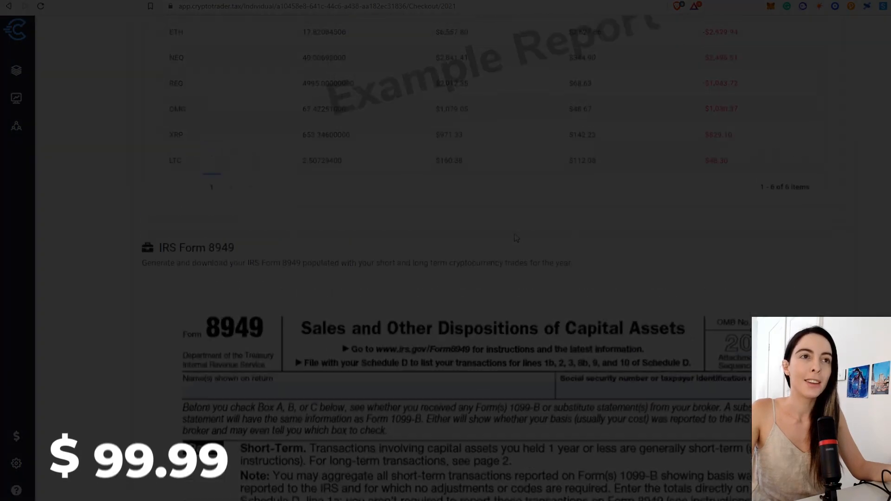
pyautogui.scroll(3)
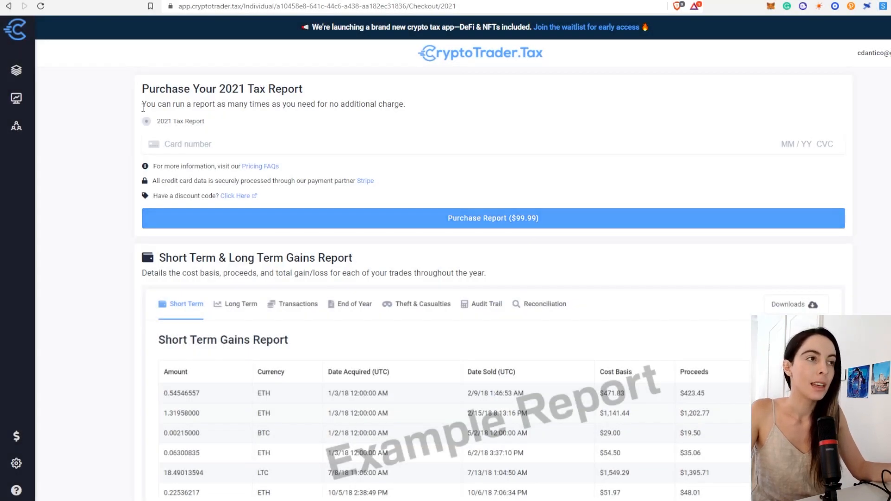
pyautogui.moveTo(142, 104); pyautogui.dragTo(245, 104)
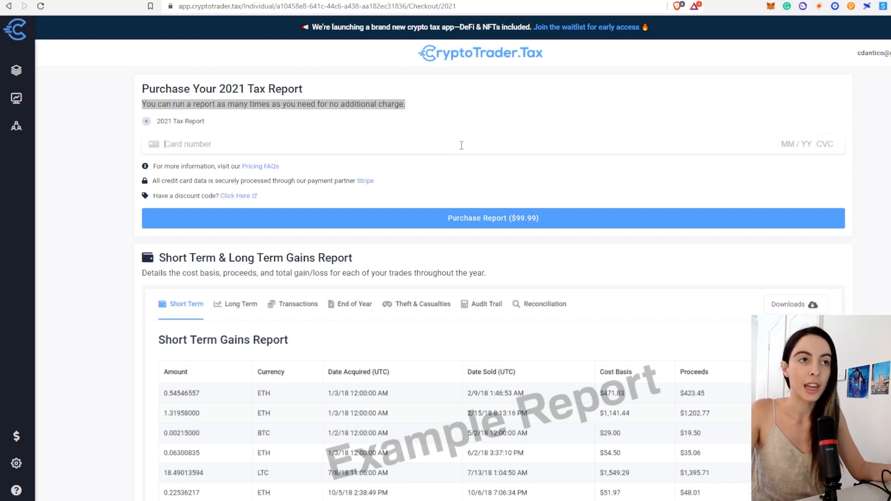
pyautogui.moveTo(602, 172)
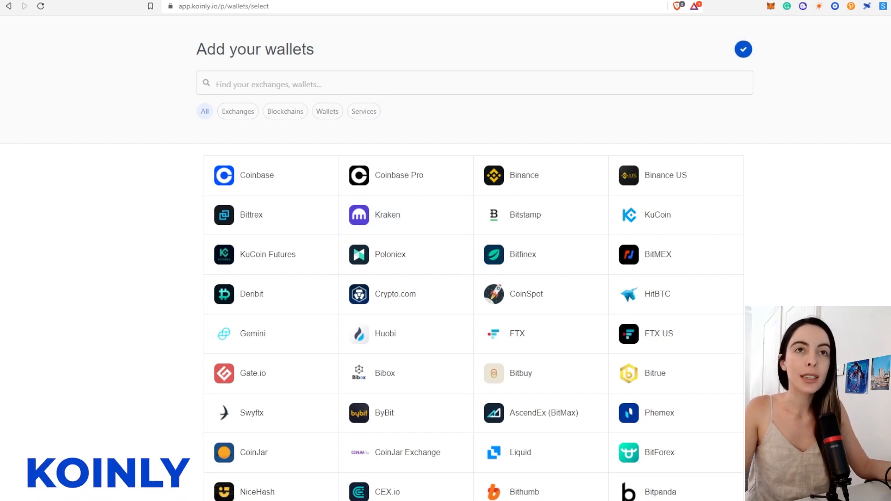
# Step: Flip between Wallets and Dashboard, then set the dashboard date range to Last Year
pyautogui.click(743, 49)
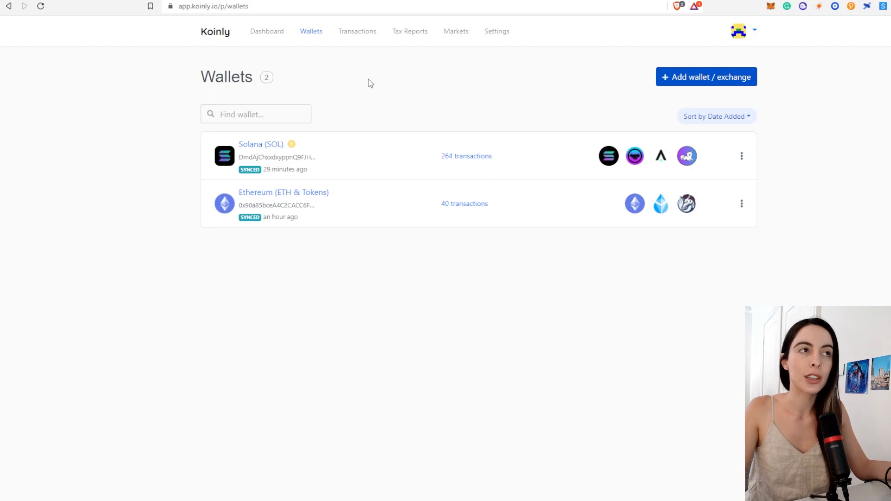
pyautogui.click(262, 31)
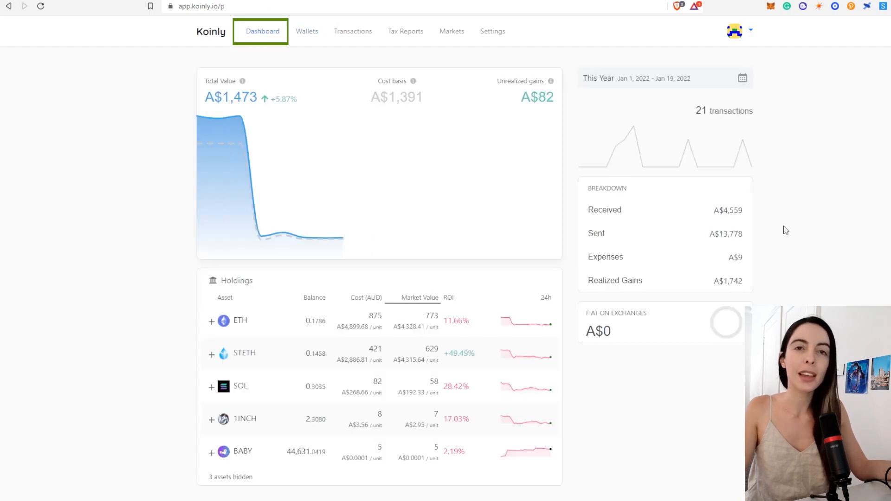
pyautogui.click(308, 30)
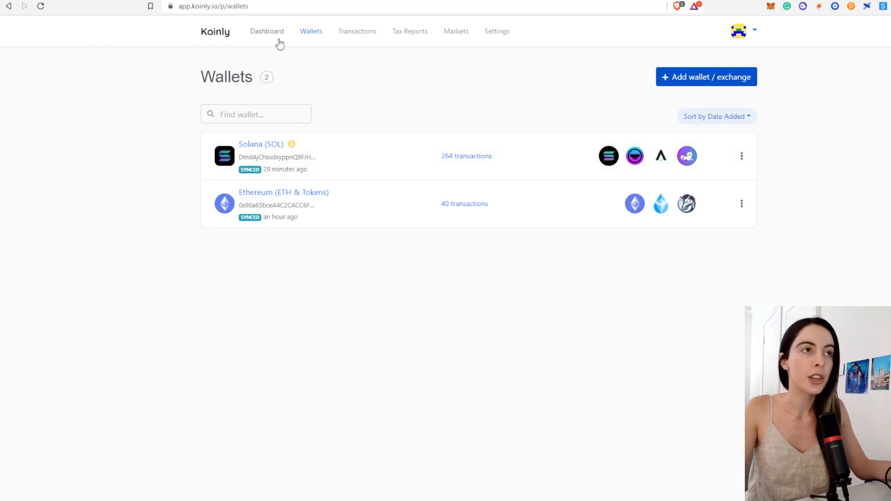
pyautogui.click(262, 31)
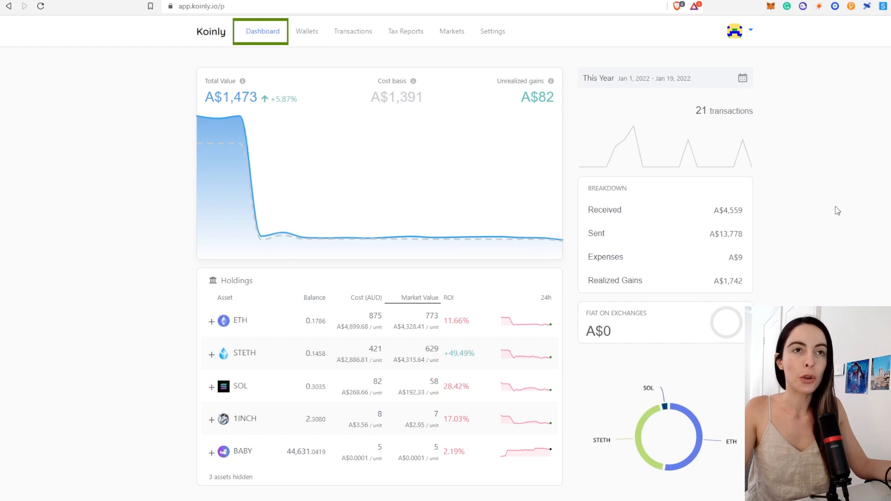
pyautogui.click(665, 78)
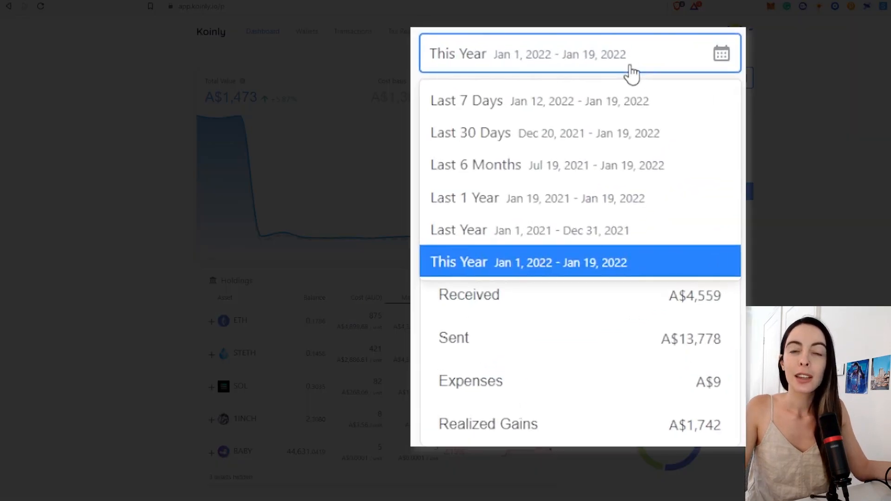
pyautogui.moveTo(512, 230)
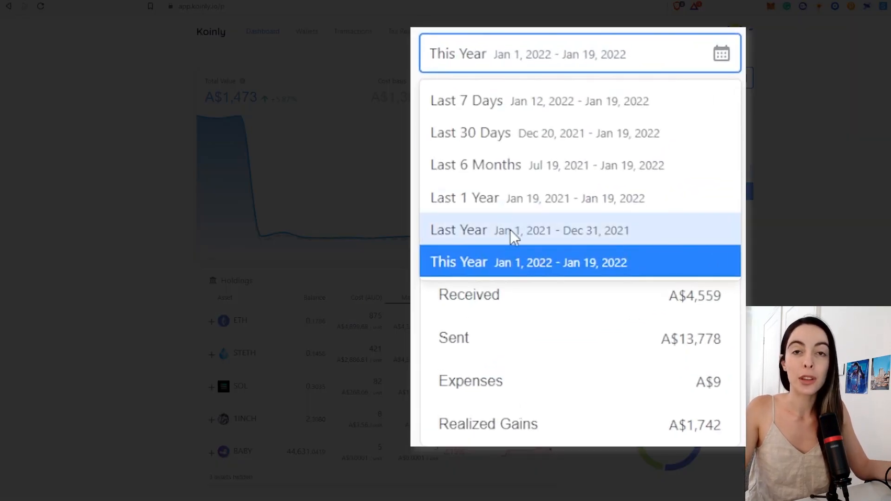
pyautogui.click(514, 230)
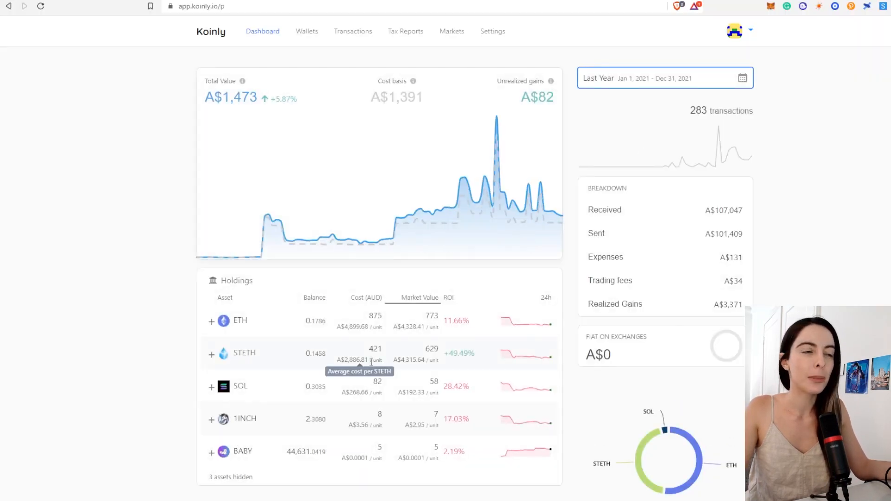
# Step: Check the two synced wallets, then start Add wallet to list available blockchains
pyautogui.click(306, 31)
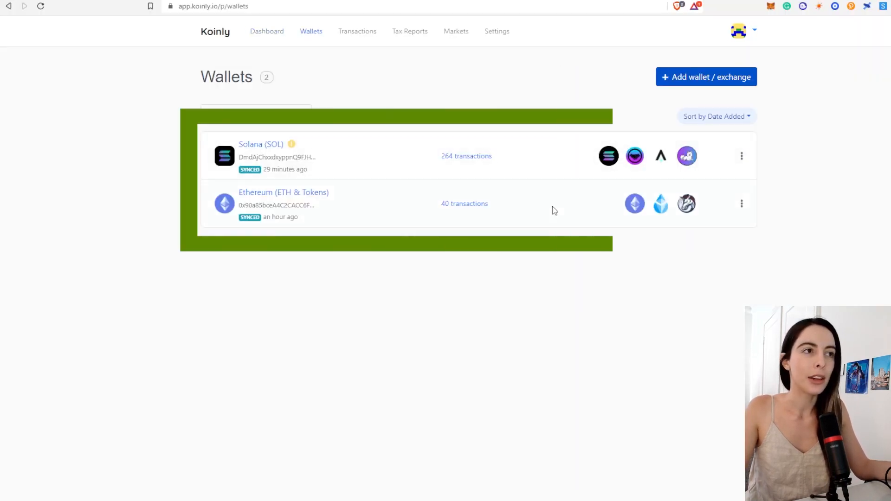
pyautogui.click(262, 30)
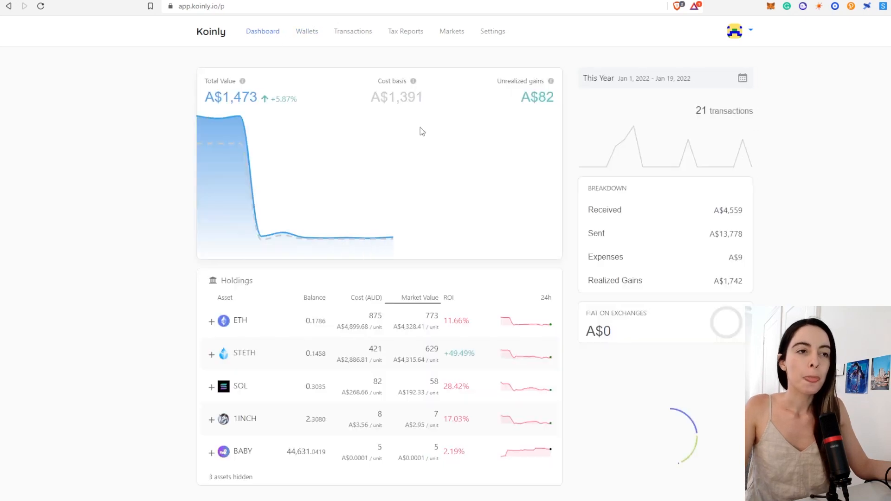
pyautogui.click(665, 78)
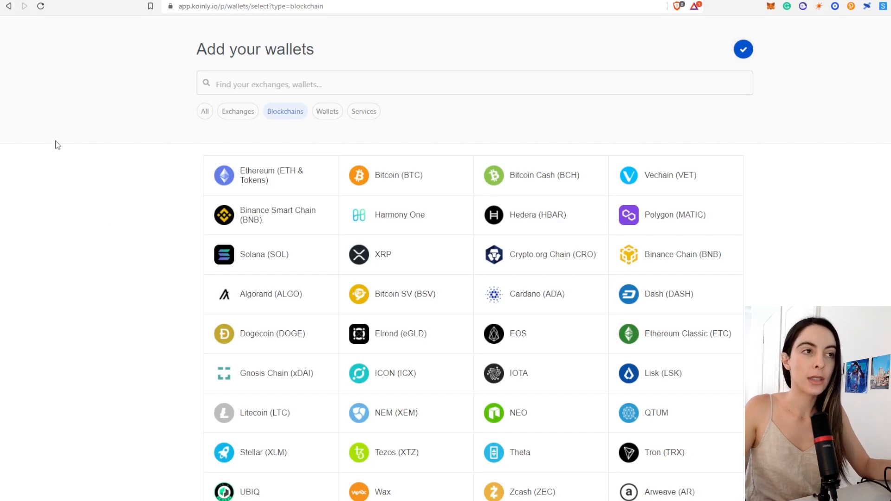
# Step: Import the Ethereum (ETH & Tokens) wallet from its public address so it begins syncing
pyautogui.click(271, 175)
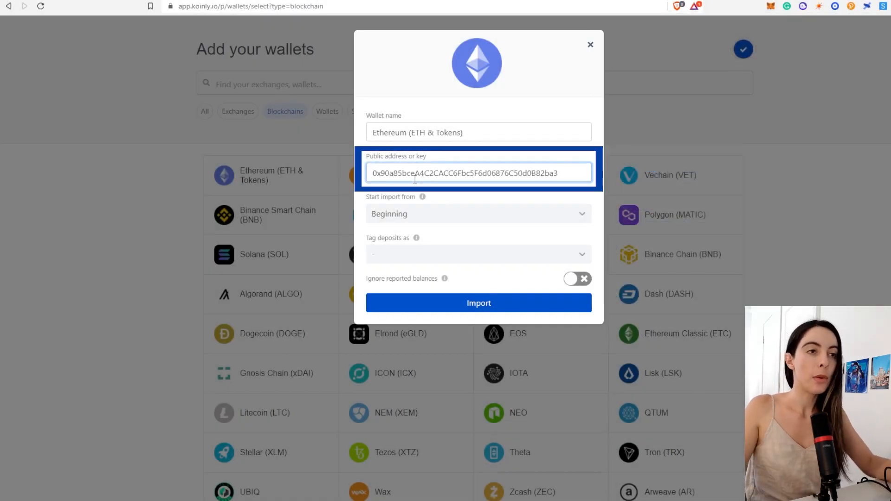
pyautogui.click(478, 303)
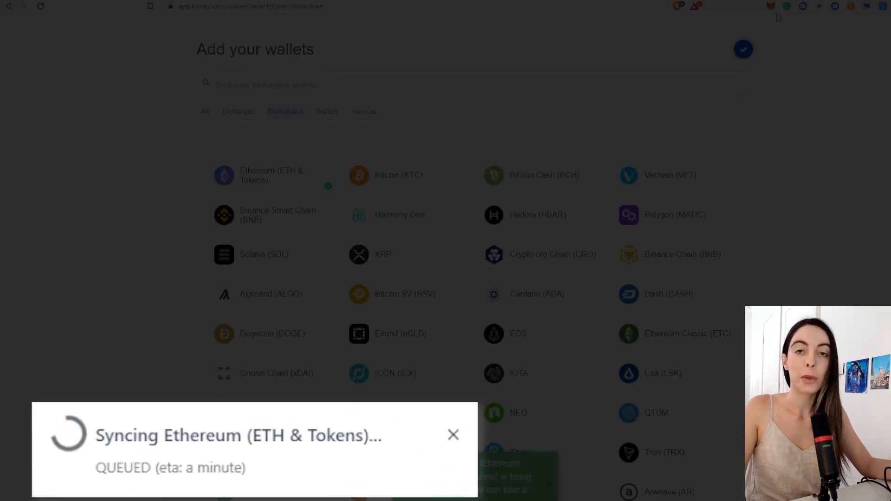
pyautogui.click(453, 435)
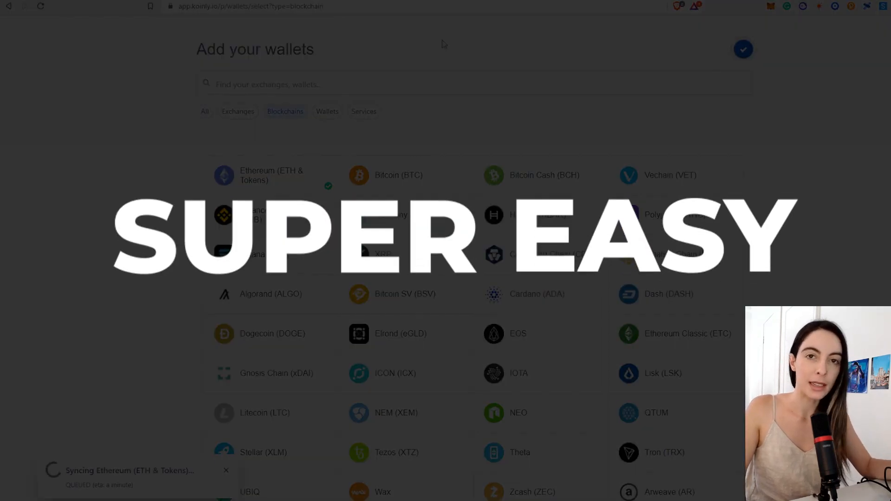
# Step: Switch the wallet catalogue to All and search it for 'terr', 'fa' and 'ava'
pyautogui.click(205, 111)
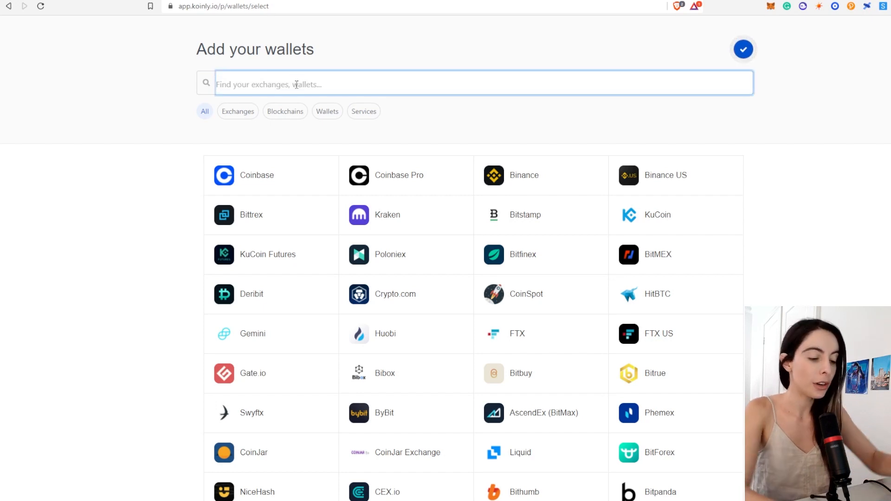
pyautogui.write('terr')
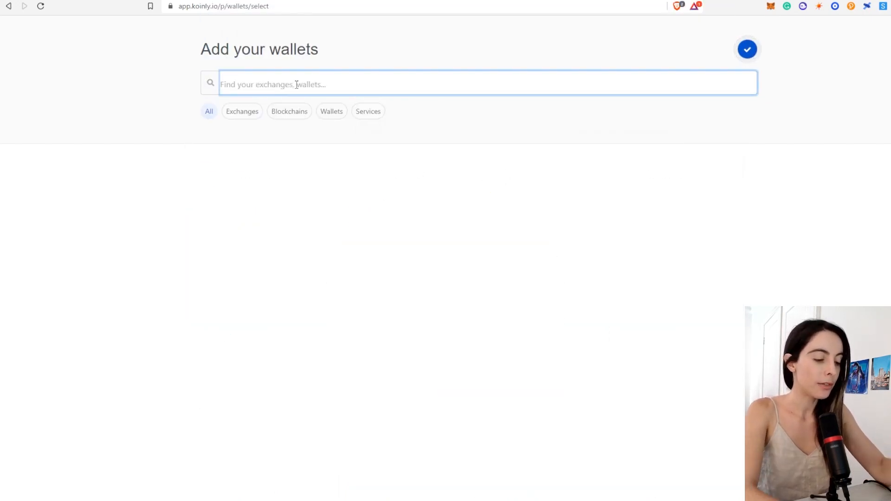
pyautogui.write('fa')
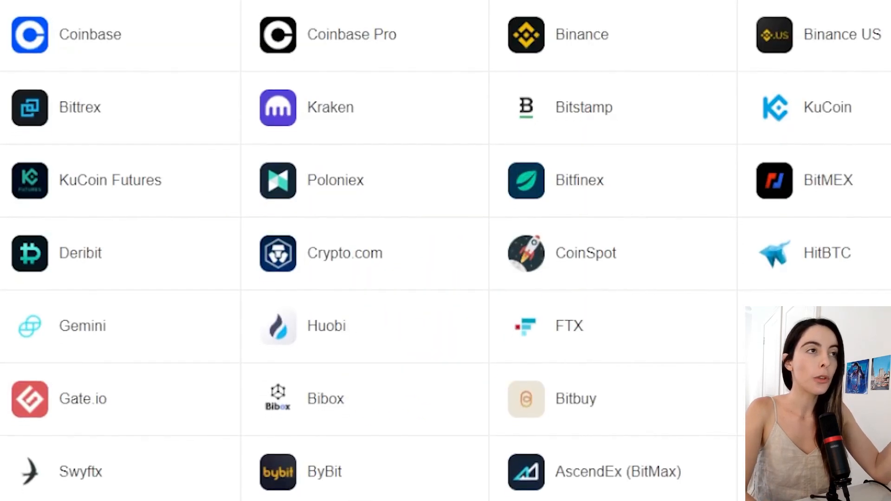
pyautogui.scroll(-3)
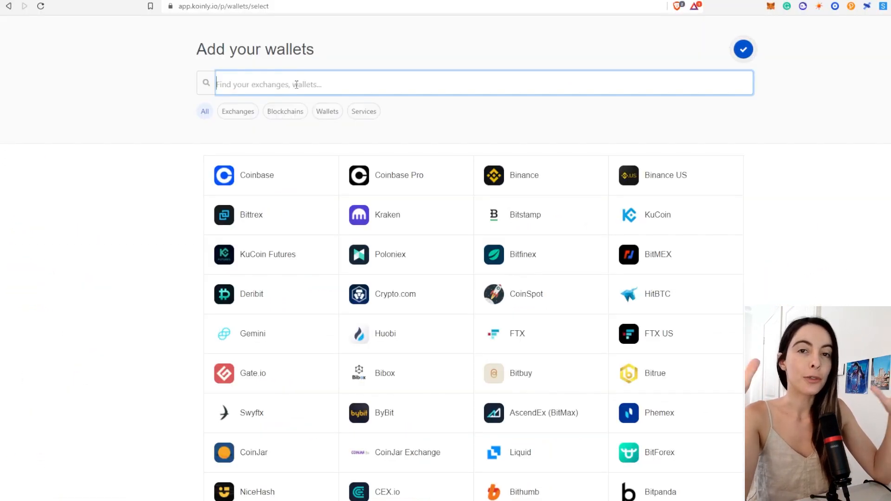
pyautogui.write('ava')
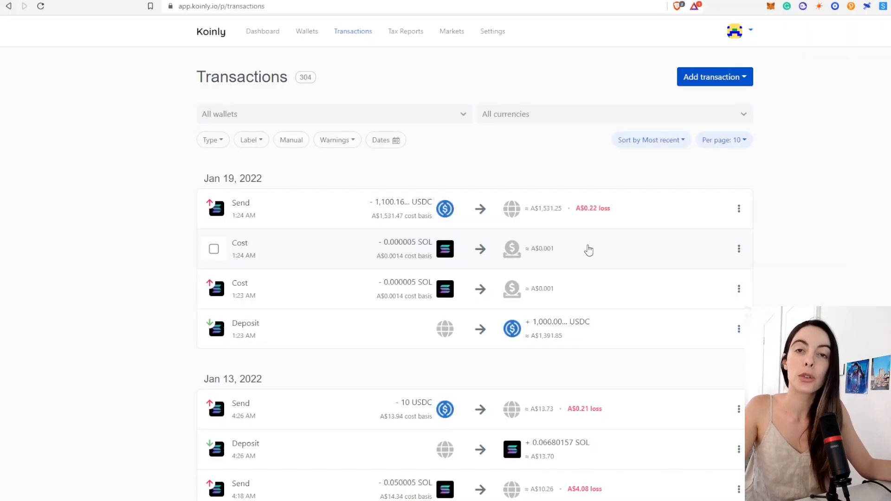
pyautogui.moveTo(578, 242)
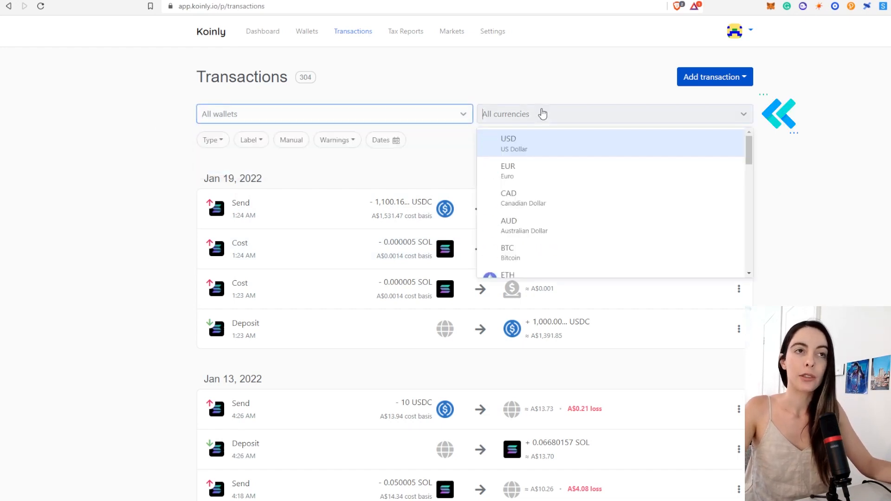
# Step: Filter the transaction history to the Solana (SOL) wallet only
pyautogui.click(249, 141)
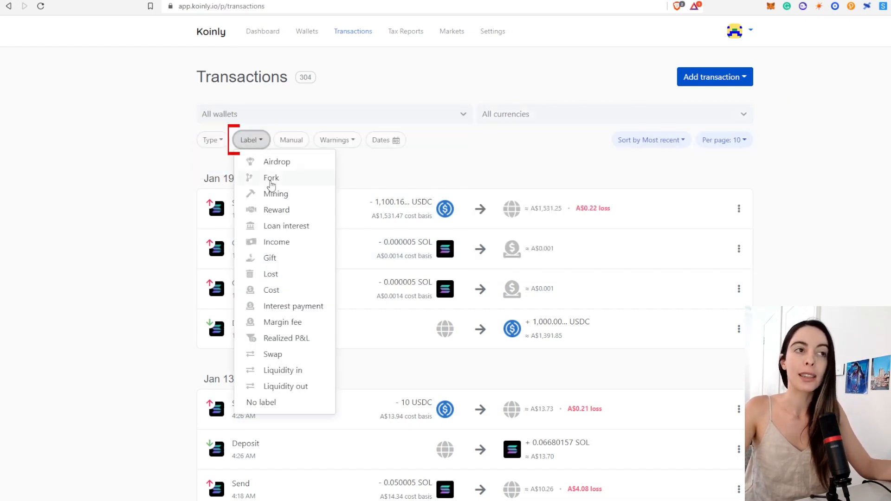
pyautogui.click(337, 141)
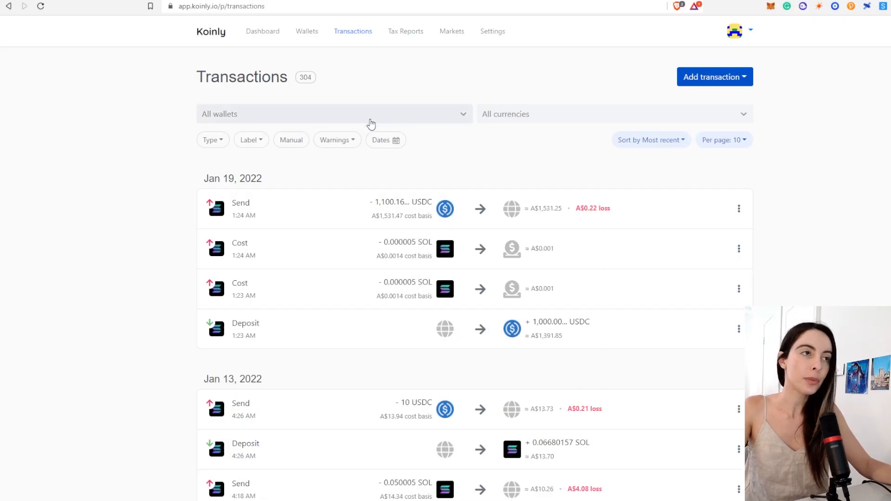
pyautogui.click(333, 114)
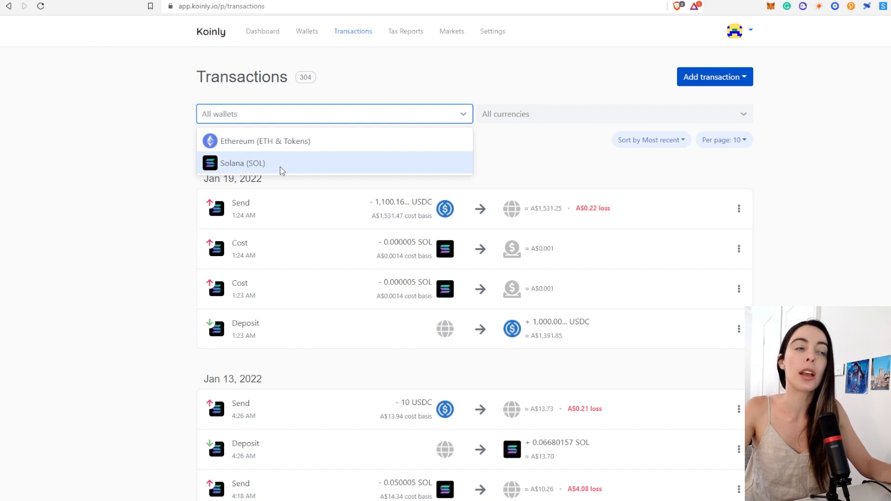
pyautogui.click(242, 163)
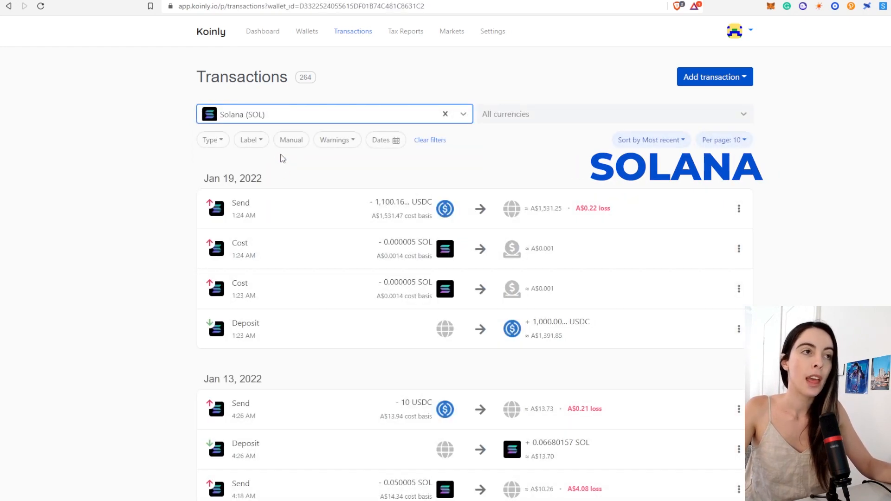
# Step: Add the Cost label filter, narrowing to 47 fee entries, and scroll through them
pyautogui.click(249, 140)
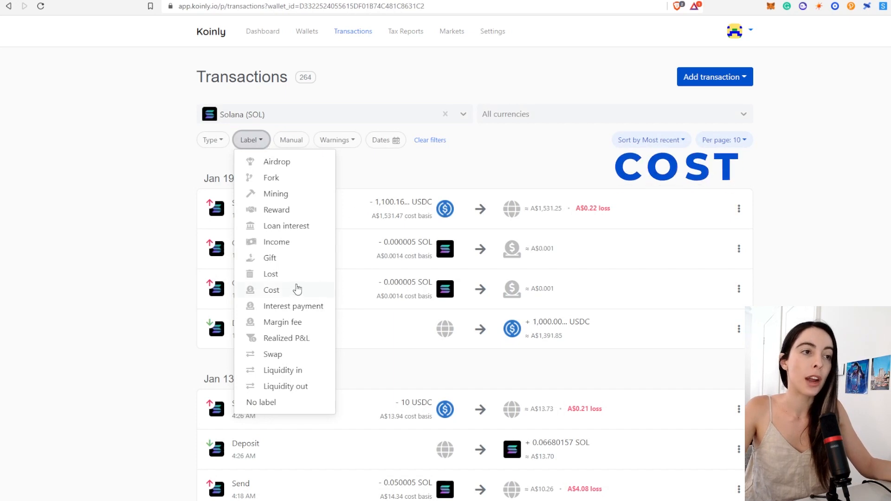
pyautogui.click(272, 290)
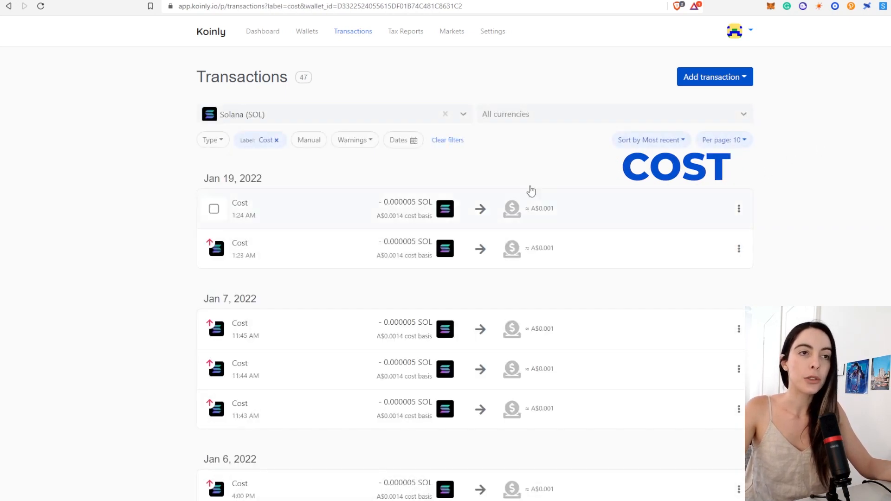
pyautogui.scroll(-3)
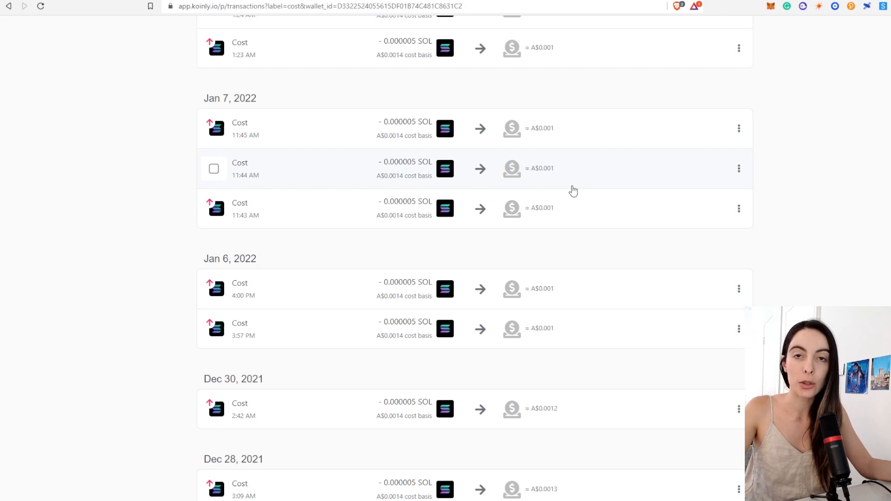
pyautogui.scroll(-3)
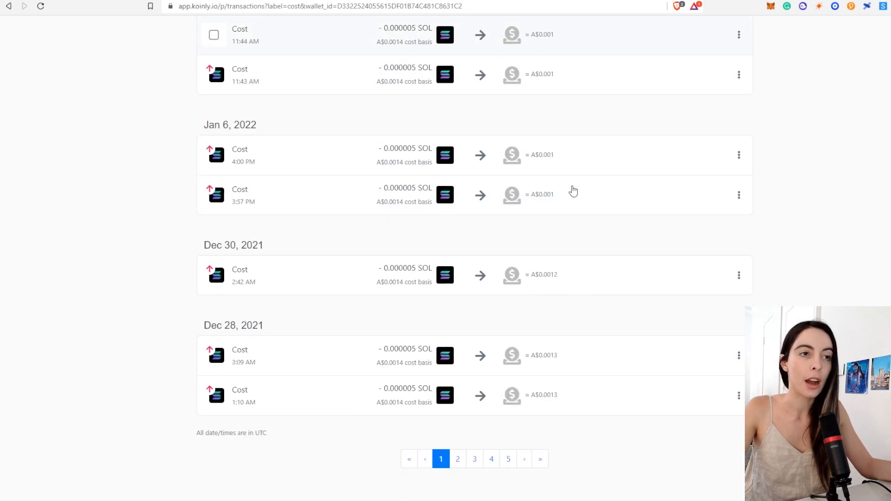
pyautogui.scroll(-3)
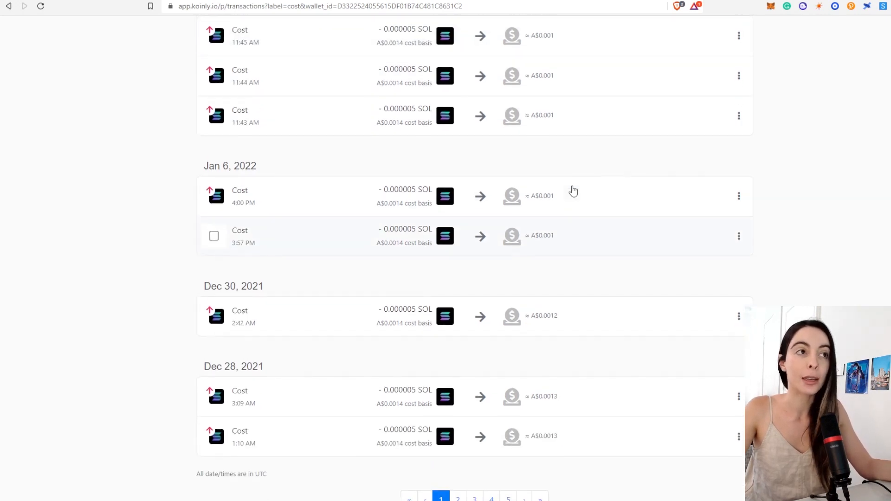
pyautogui.scroll(3)
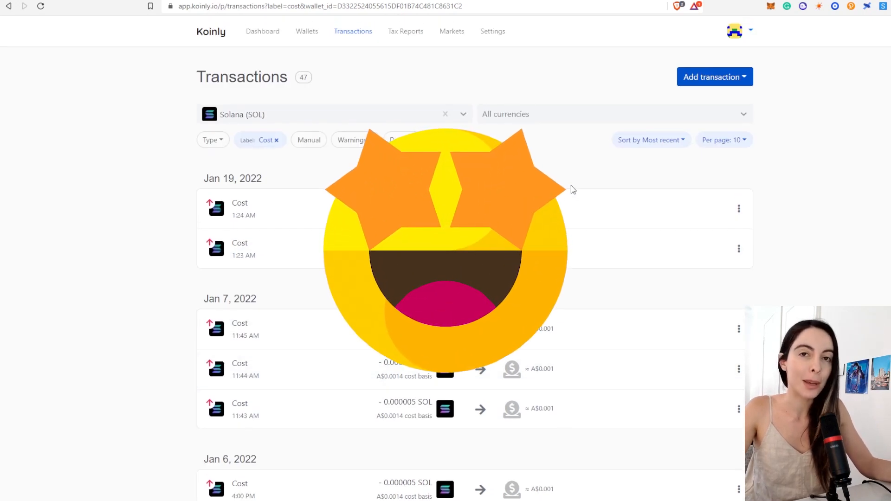
# Step: Drop the Cost filter and review the Jan 19 USDC send's ledger and edit view
pyautogui.click(275, 140)
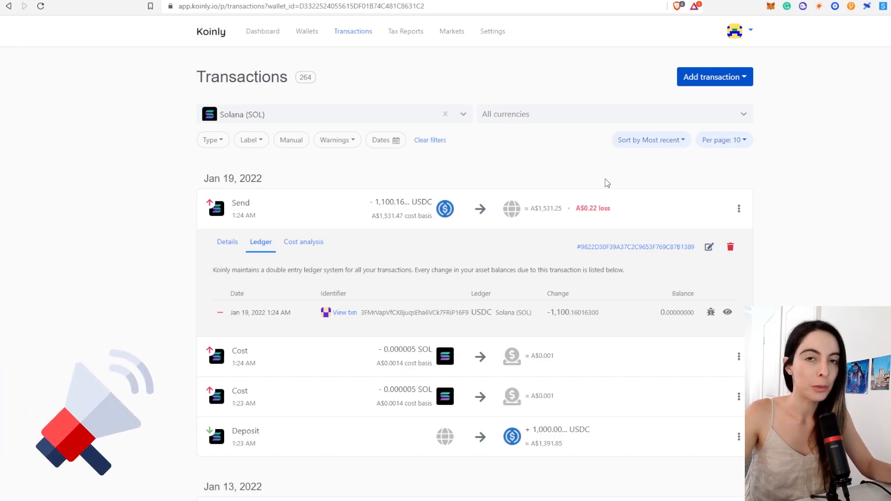
pyautogui.moveTo(619, 88)
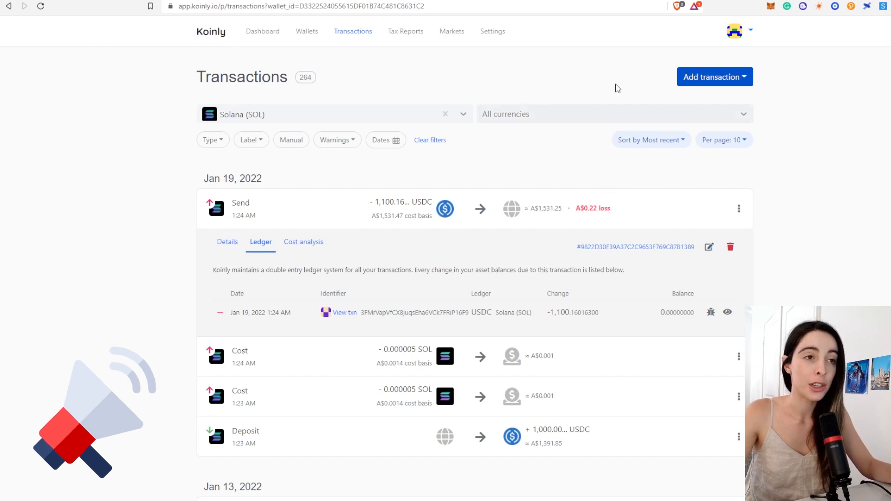
pyautogui.moveTo(534, 227)
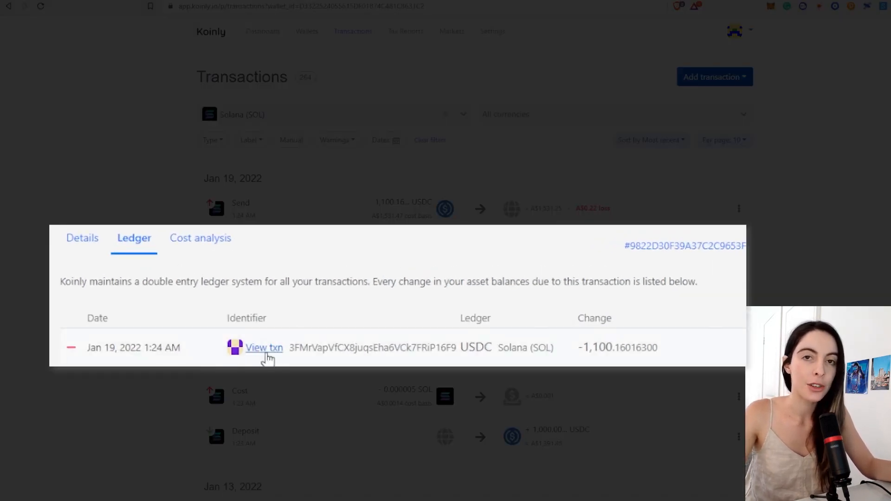
pyautogui.click(264, 347)
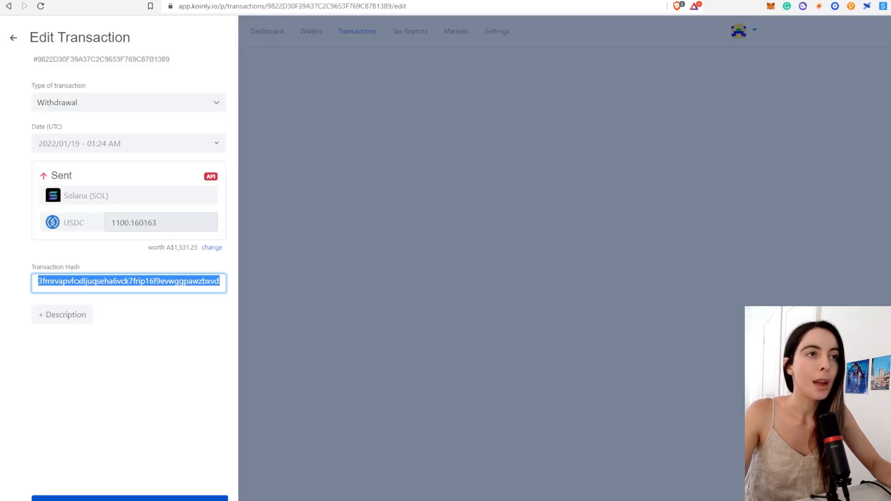
pyautogui.click(14, 37)
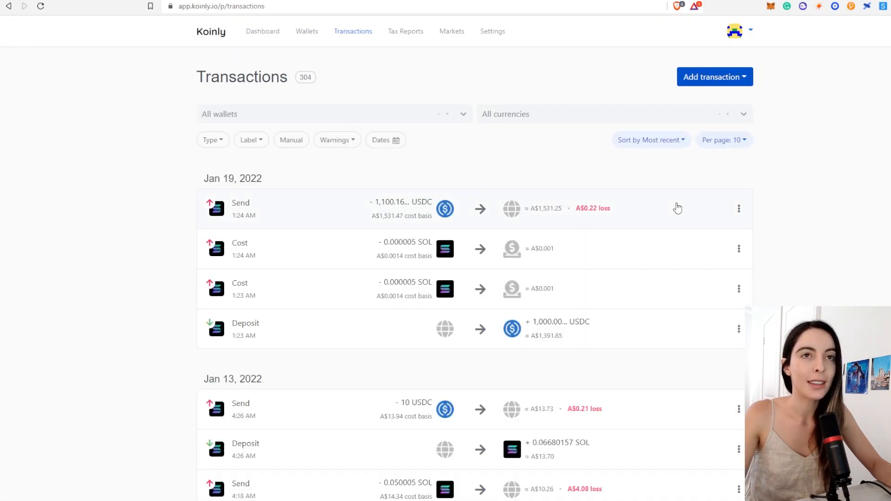
# Step: List only the Solana (SOL) wallet's transactions and expand a transaction's Details
pyautogui.click(333, 114)
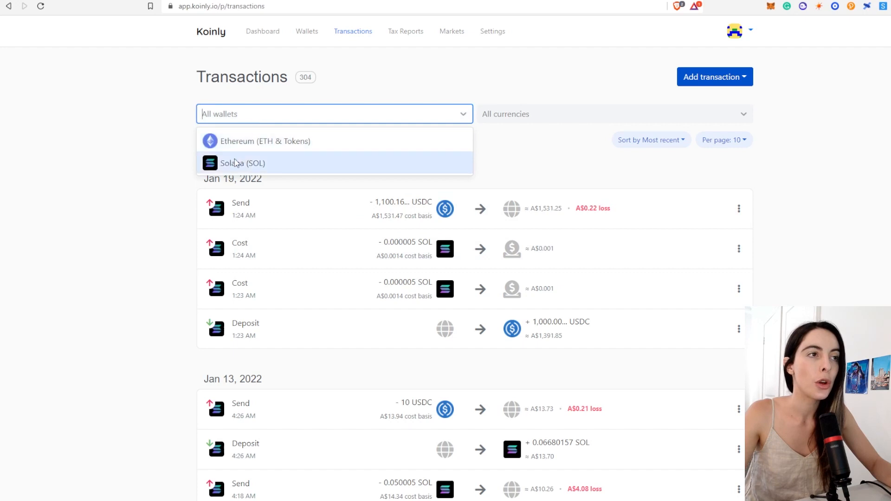
pyautogui.click(243, 163)
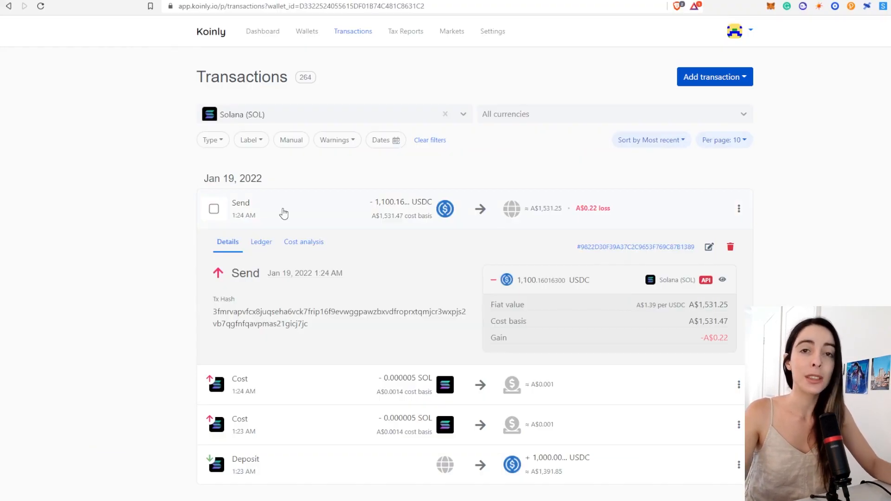
pyautogui.click(284, 209)
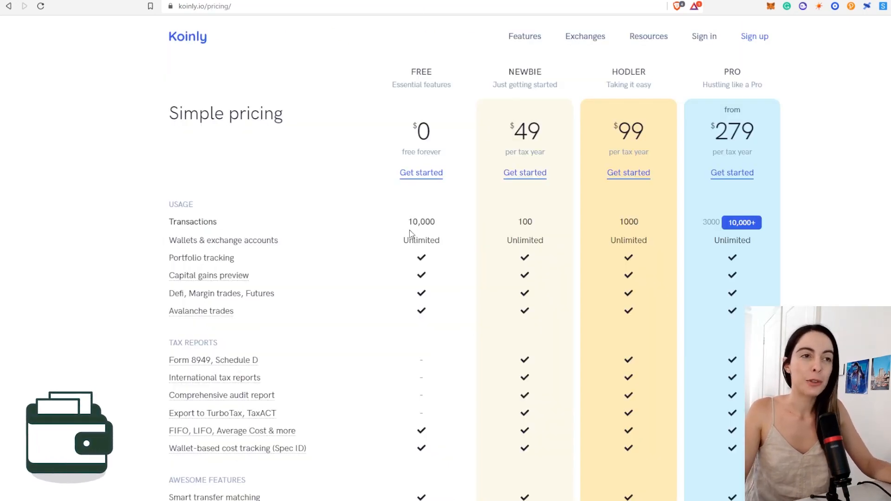
# Step: Scroll the pricing table and switch the top plan to 3000 transactions, showing Trader at $179
pyautogui.scroll(-3)
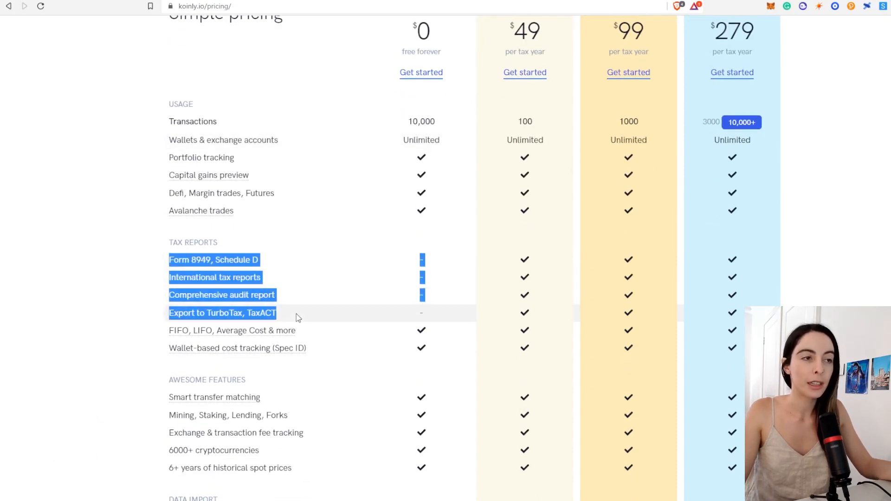
pyautogui.moveTo(211, 273)
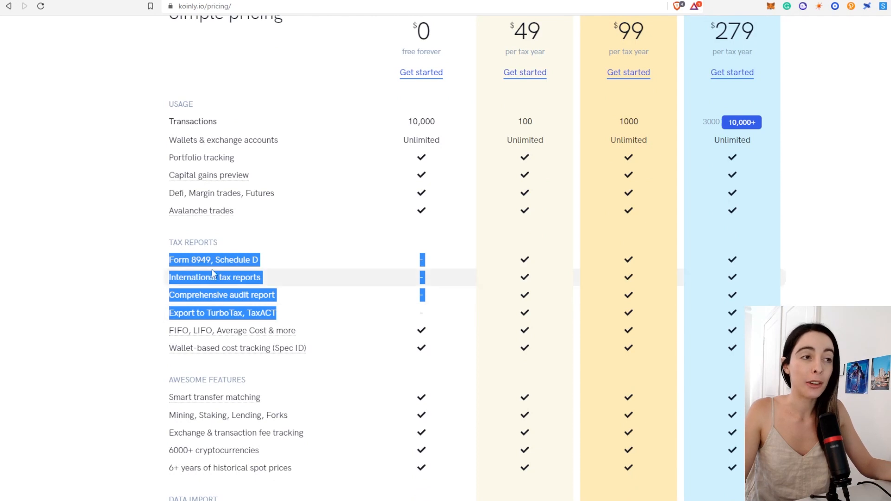
pyautogui.moveTo(317, 279)
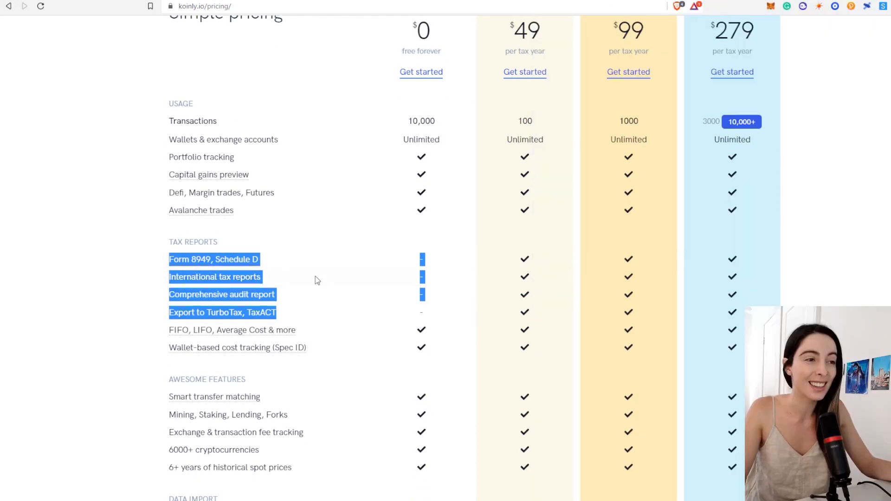
pyautogui.scroll(-3)
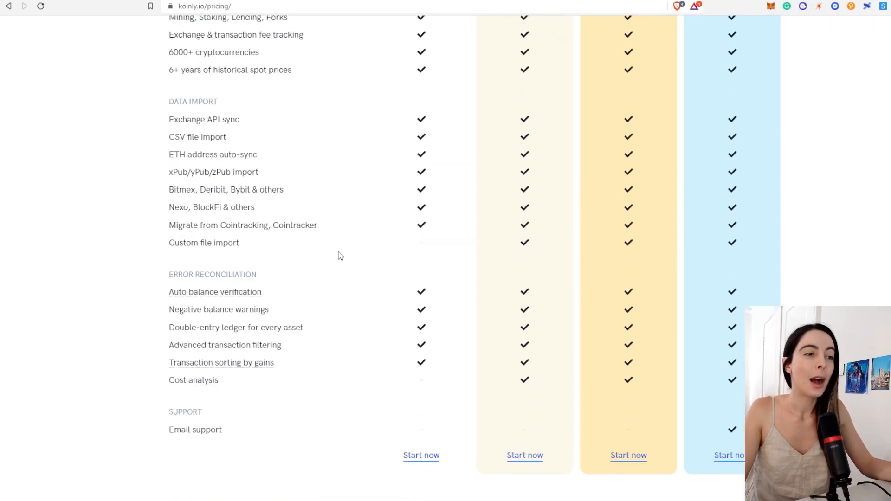
pyautogui.scroll(-3)
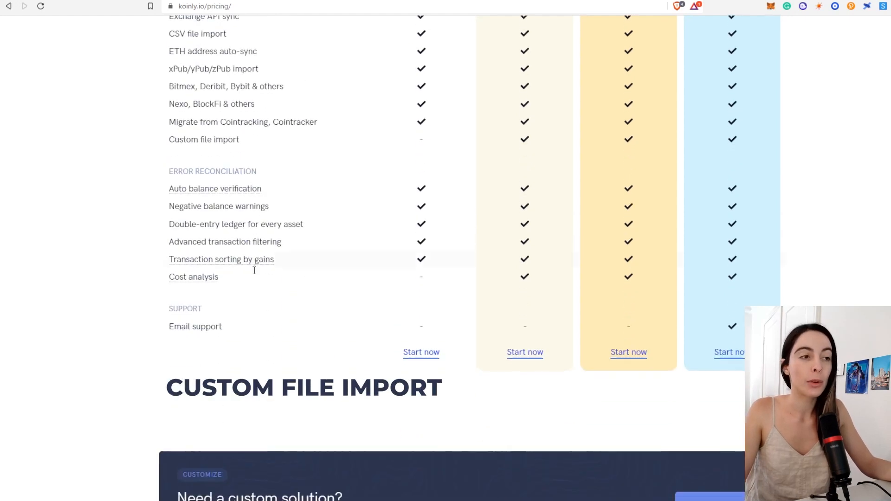
pyautogui.doubleClick(193, 277)
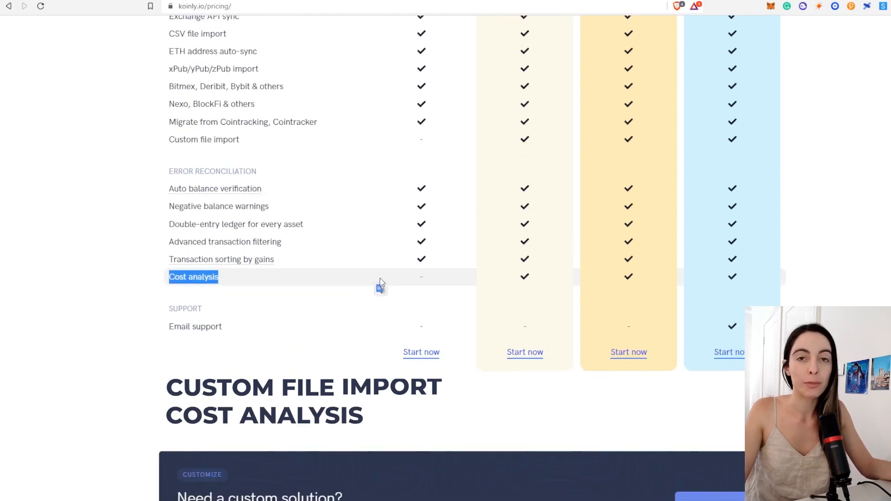
pyautogui.scroll(3)
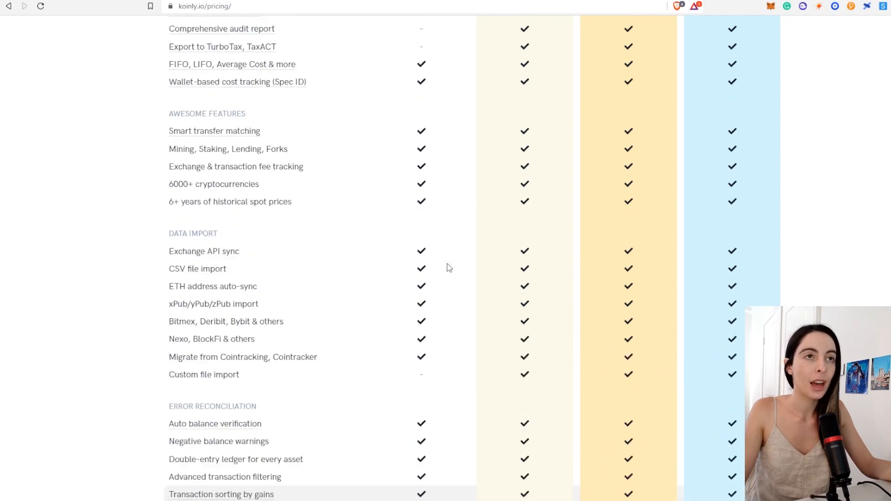
pyautogui.scroll(3)
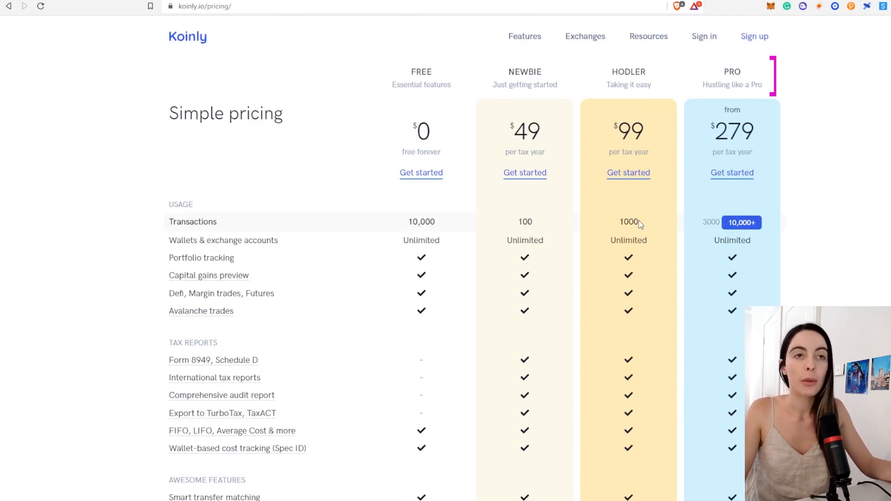
pyautogui.scroll(-3)
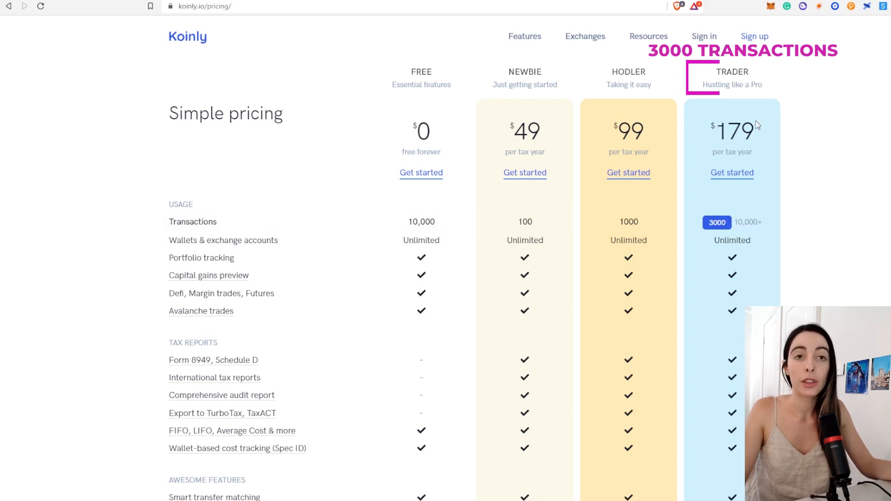
pyautogui.moveTo(756, 236)
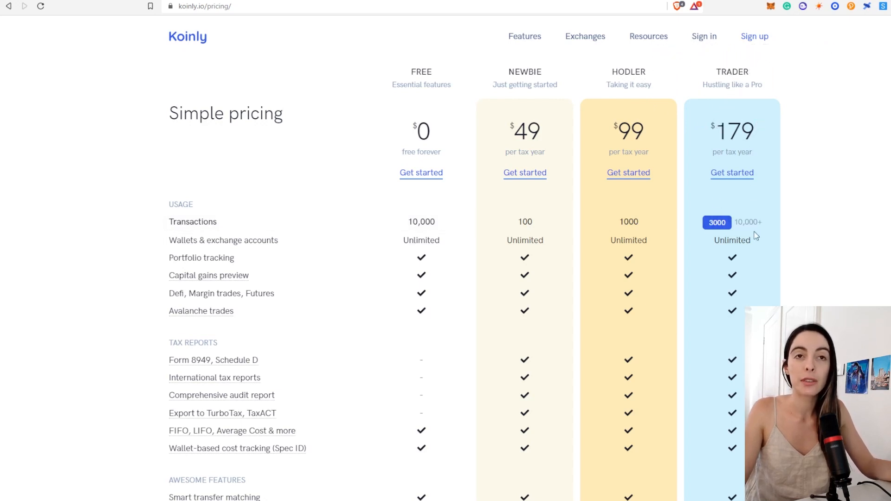
pyautogui.click(749, 222)
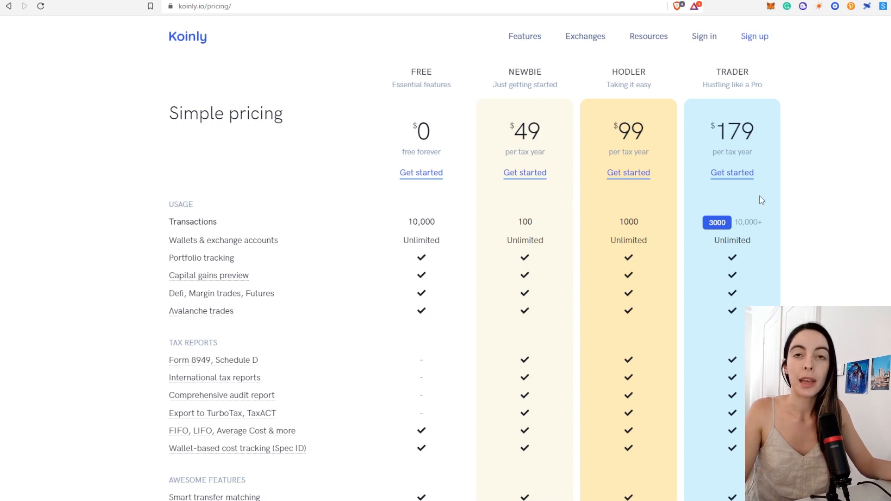
pyautogui.moveTo(730, 191)
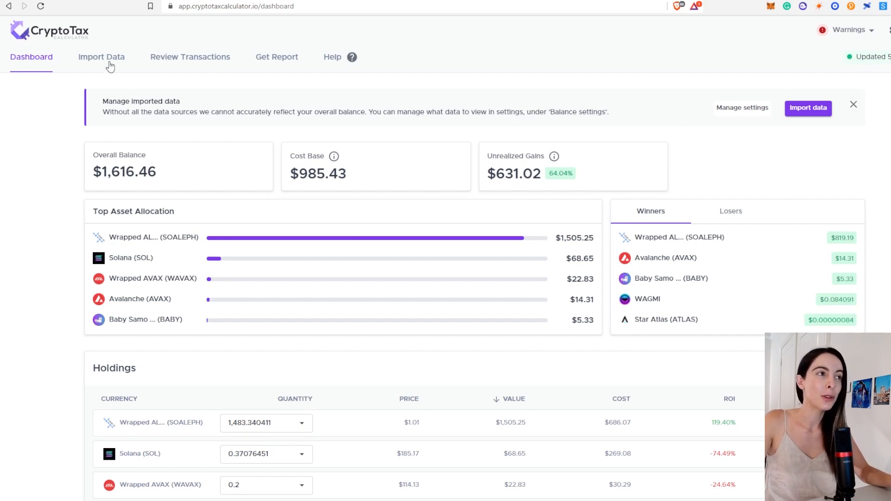
# Step: Go to Import Data and view the Solana wallet's cryptocurrency holdings
pyautogui.click(101, 56)
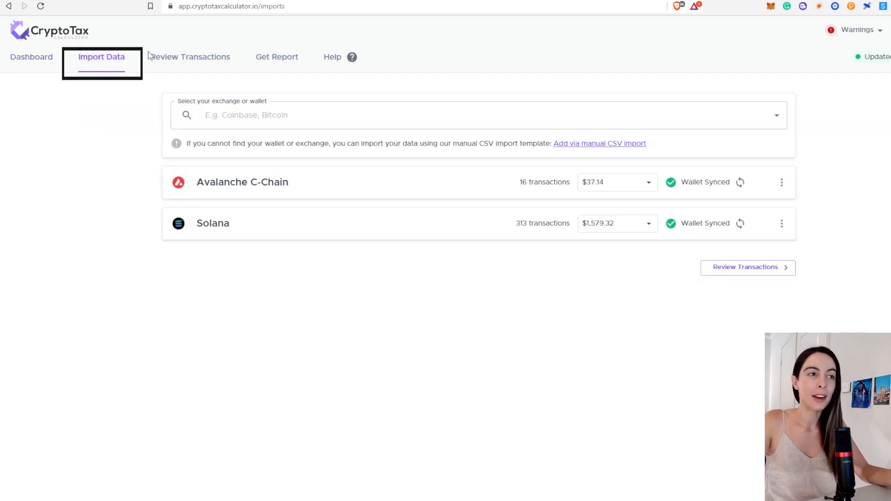
pyautogui.moveTo(599, 212)
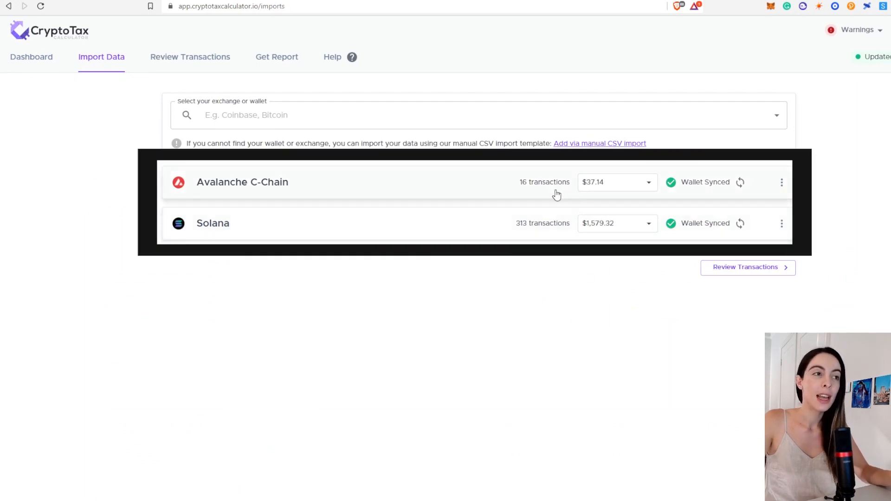
pyautogui.click(649, 223)
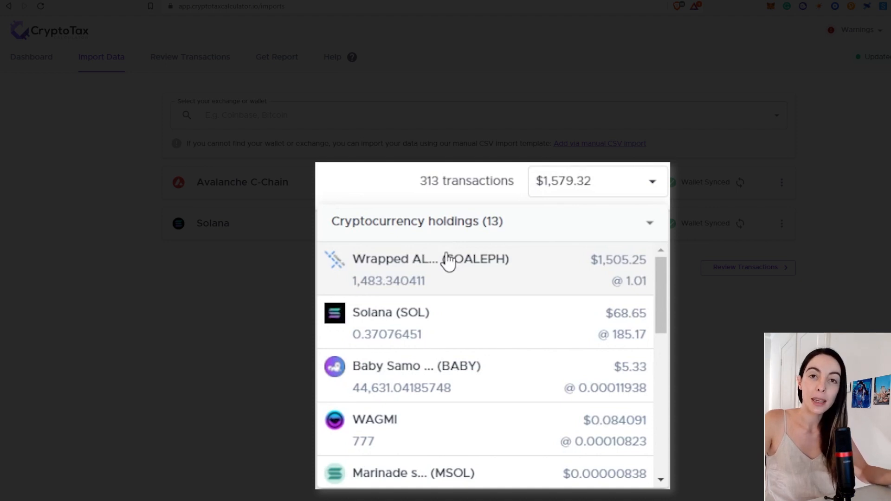
pyautogui.scroll(-3)
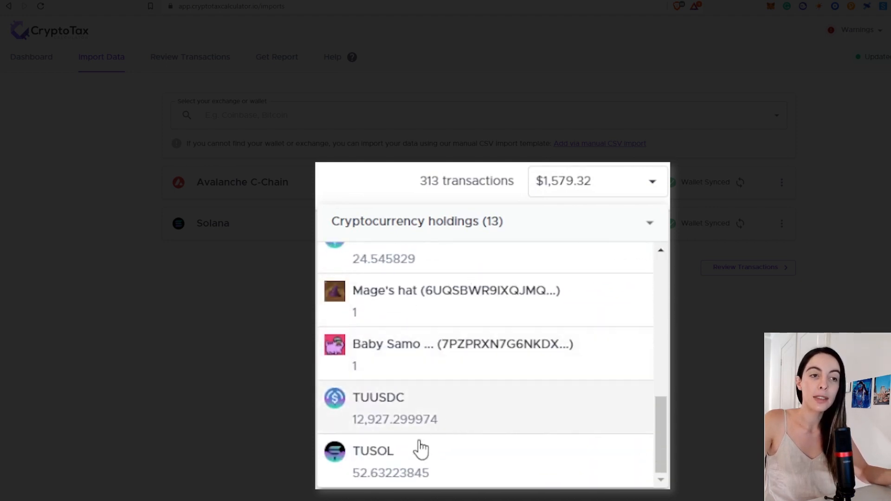
pyautogui.moveTo(421, 426)
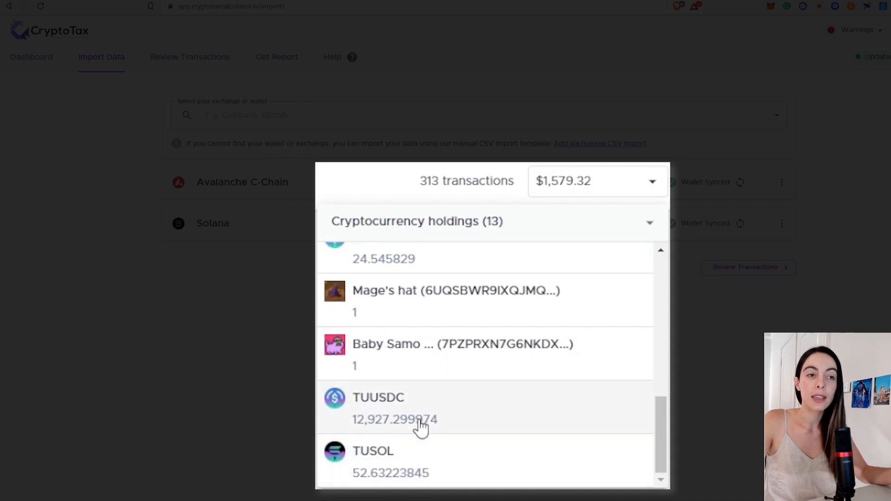
pyautogui.moveTo(401, 310)
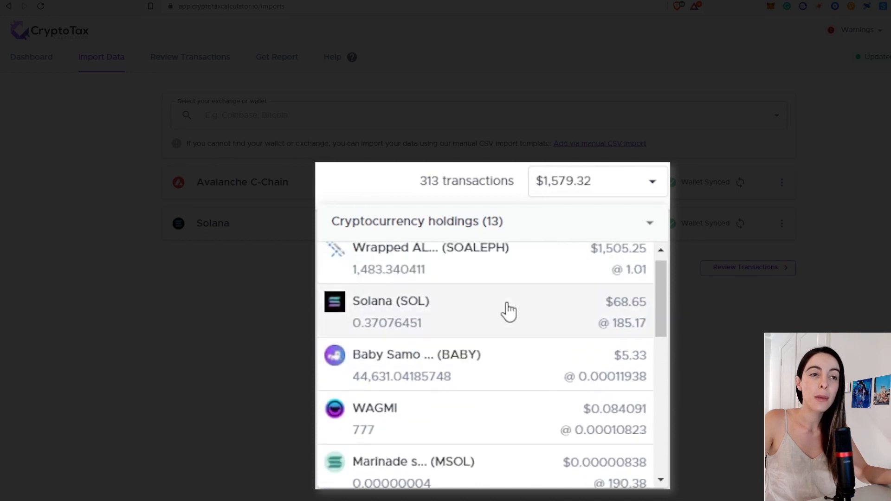
pyautogui.scroll(3)
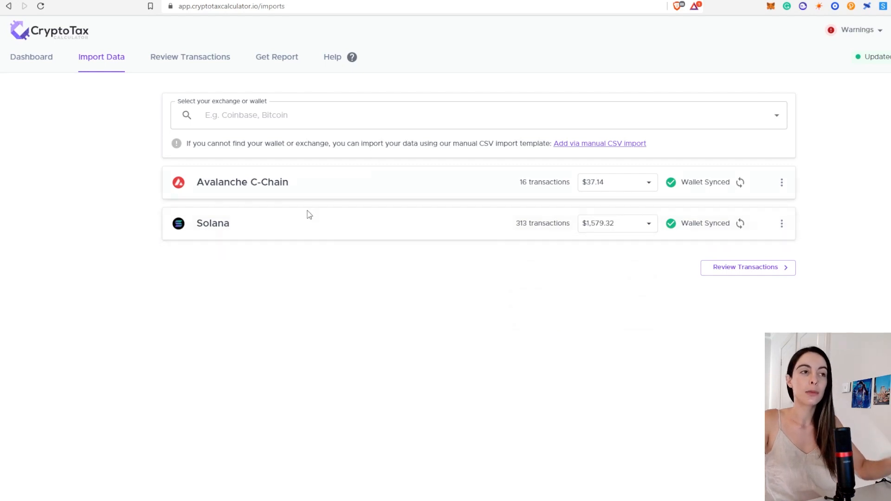
# Step: Expand the Solana wallet's details and view the Avalanche C-Chain wallet's holdings
pyautogui.click(213, 223)
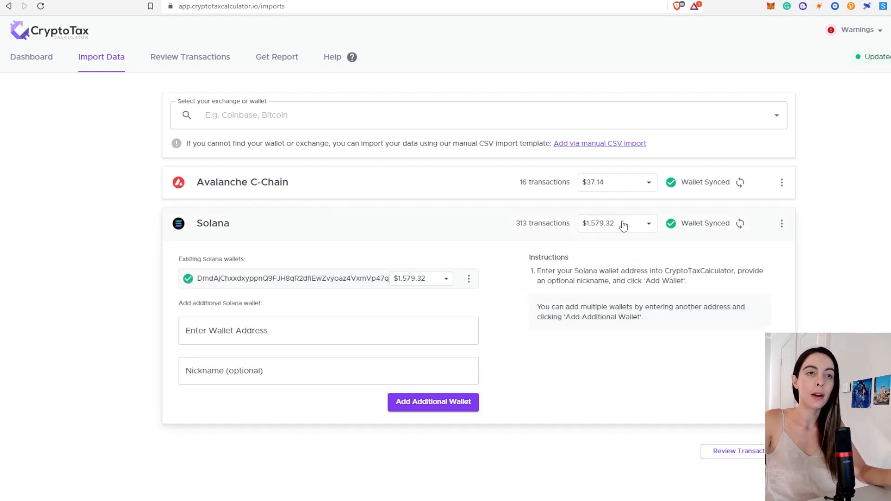
pyautogui.moveTo(615, 188)
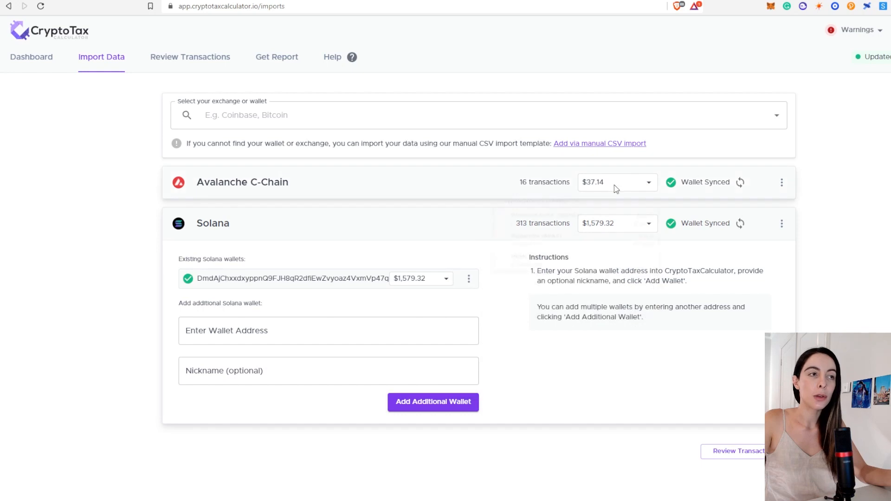
pyautogui.click(617, 182)
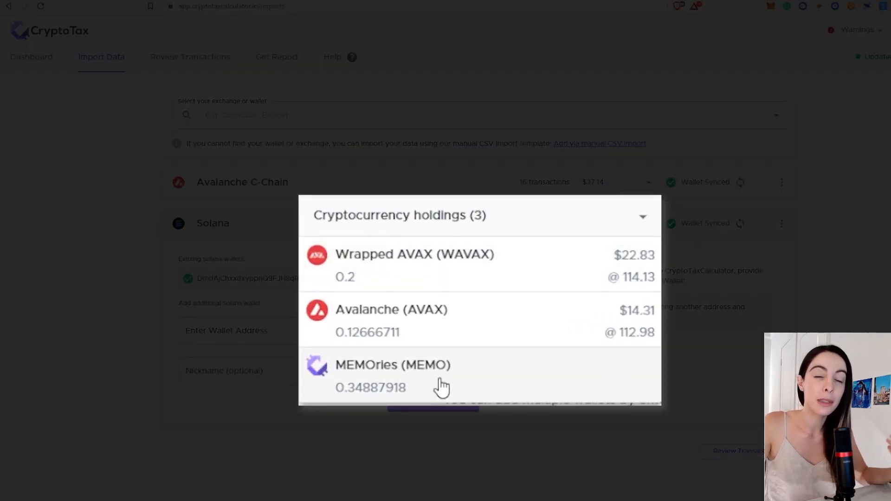
pyautogui.moveTo(389, 370)
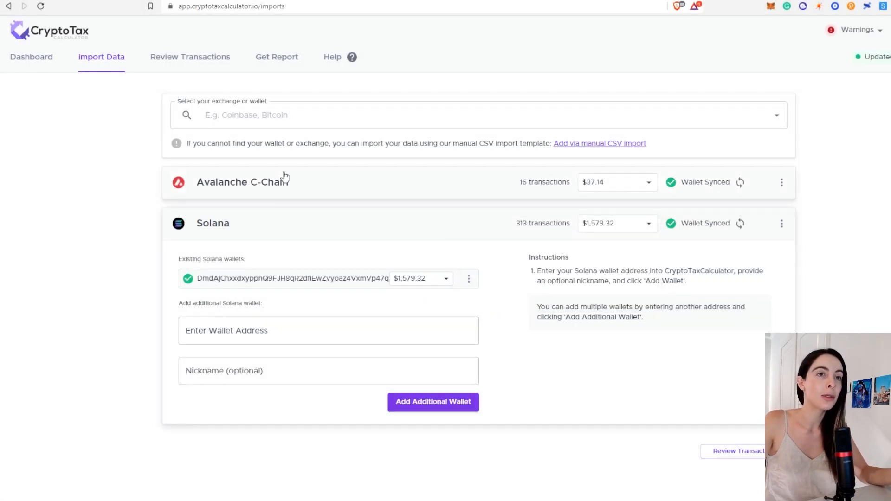
# Step: Review the dashboard's balance, top assets, holdings and portfolio performance sections
pyautogui.click(31, 57)
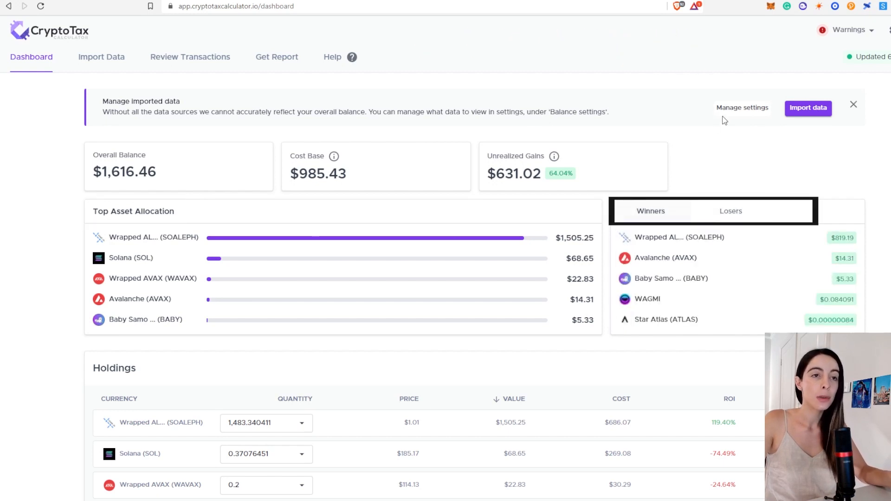
pyautogui.scroll(-3)
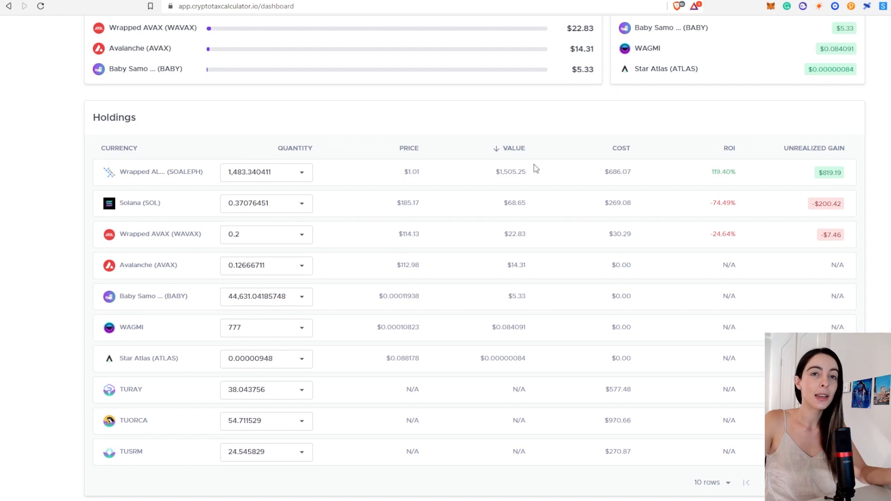
pyautogui.scroll(3)
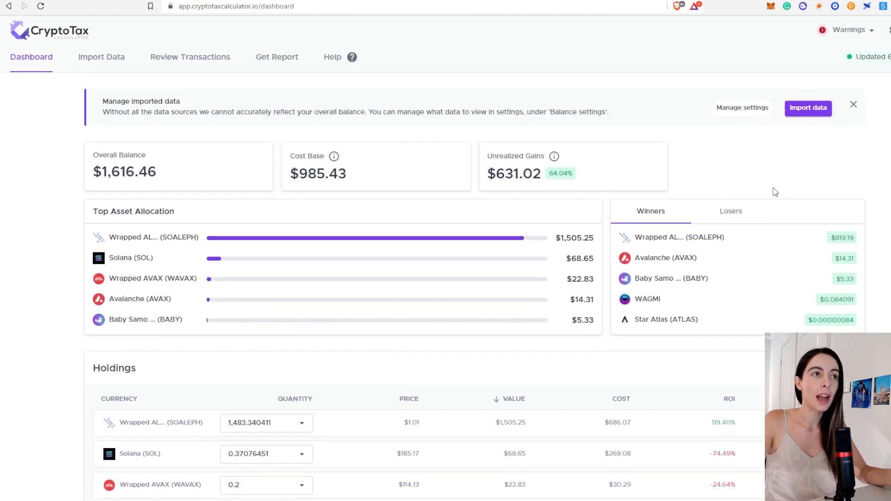
pyautogui.moveTo(810, 209)
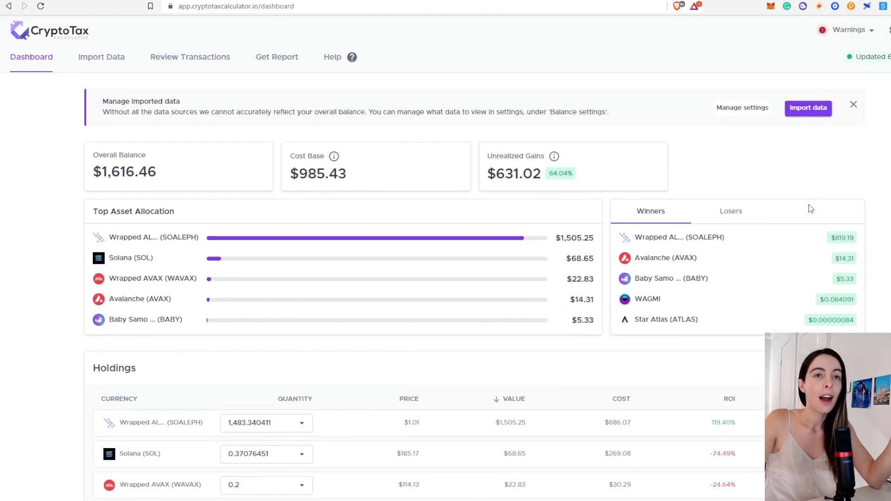
pyautogui.scroll(-3)
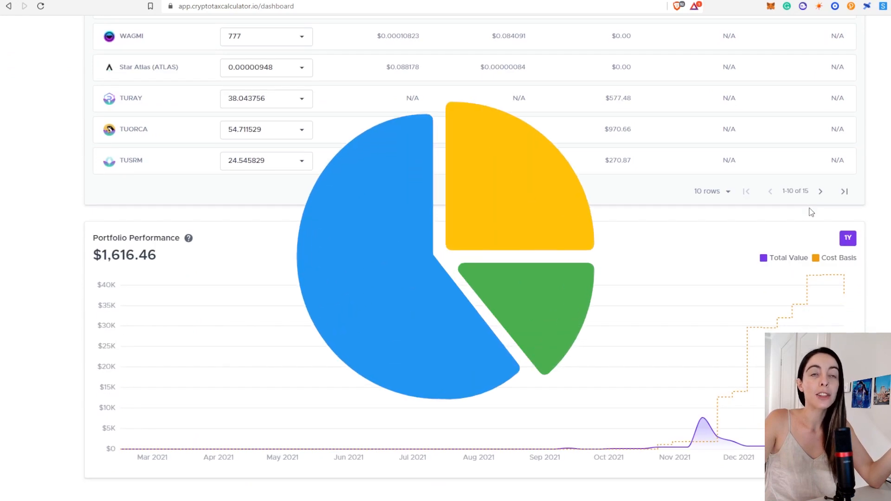
pyautogui.scroll(3)
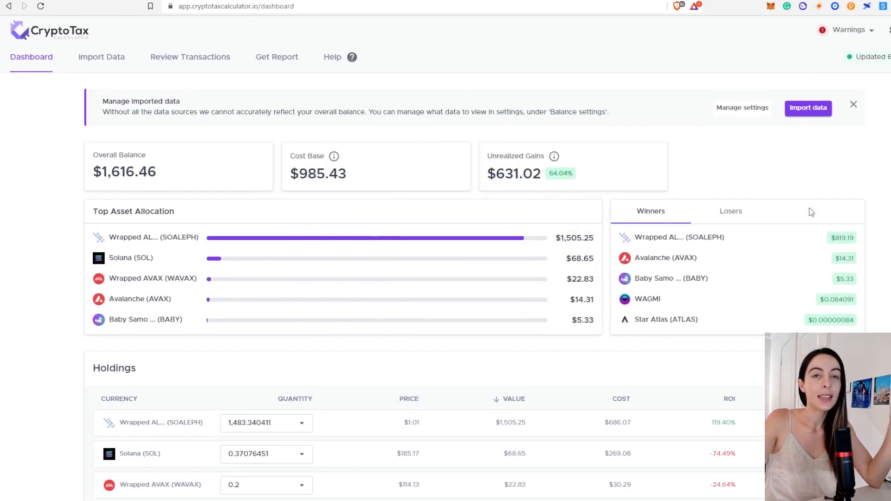
# Step: Move on to the Review Transactions list
pyautogui.click(190, 56)
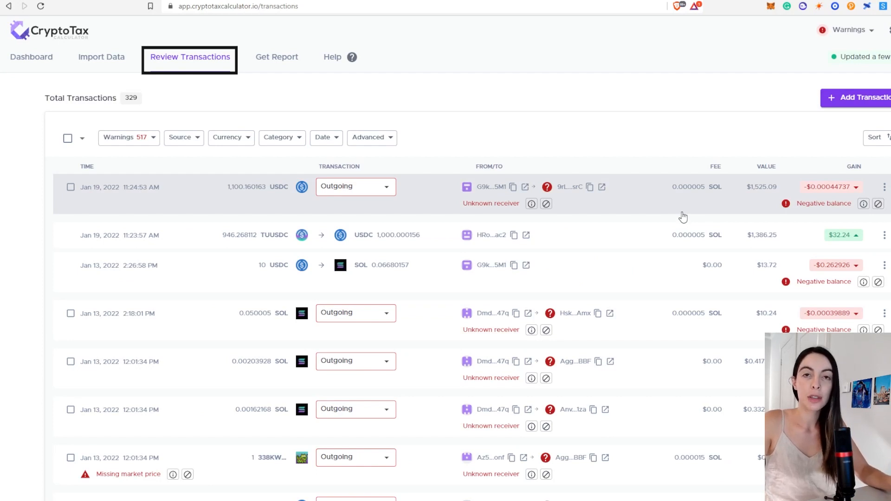
pyautogui.moveTo(125, 116)
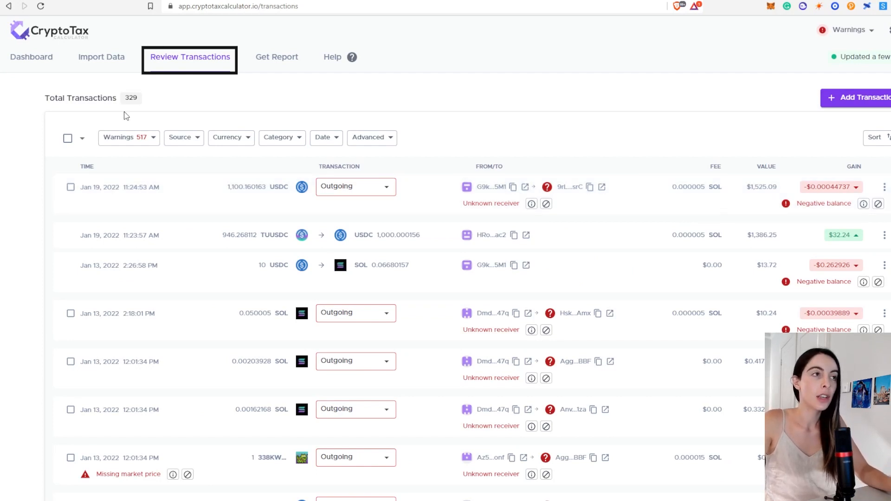
pyautogui.click(184, 137)
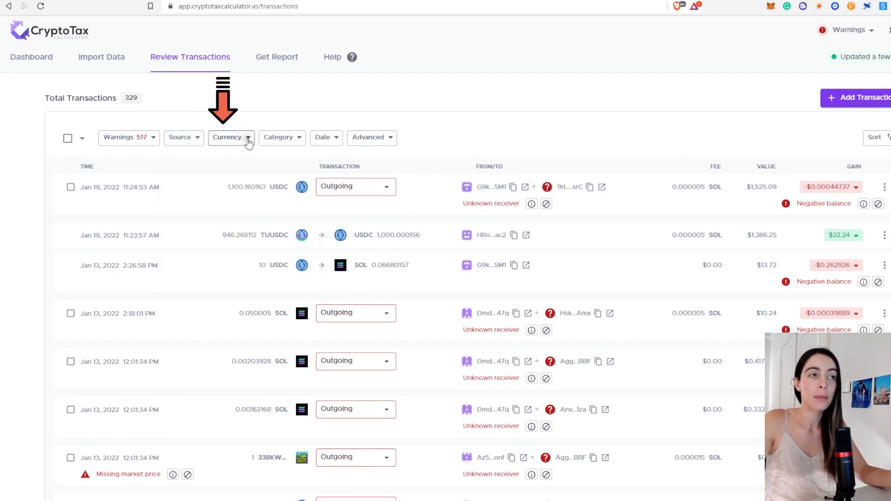
pyautogui.moveTo(295, 142)
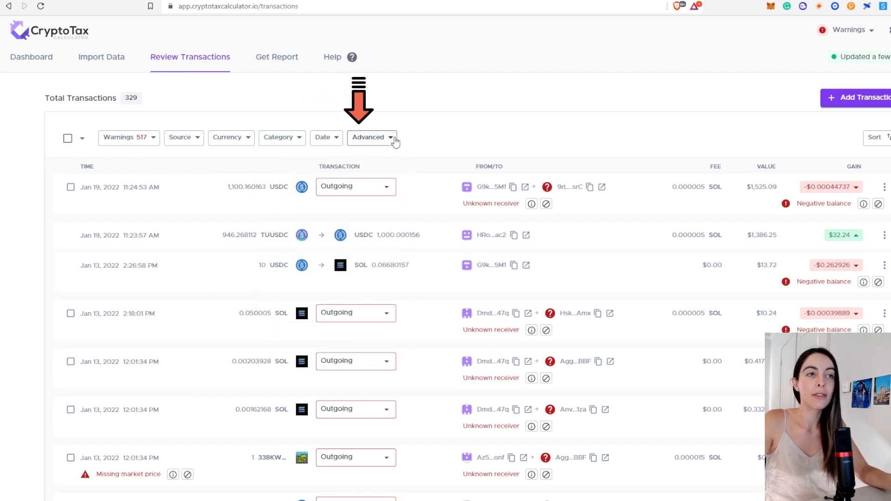
pyautogui.click(371, 138)
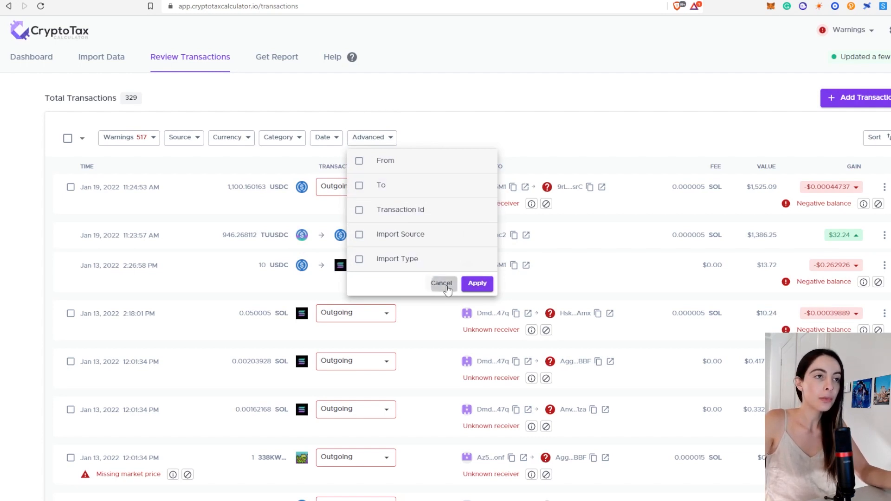
pyautogui.click(442, 284)
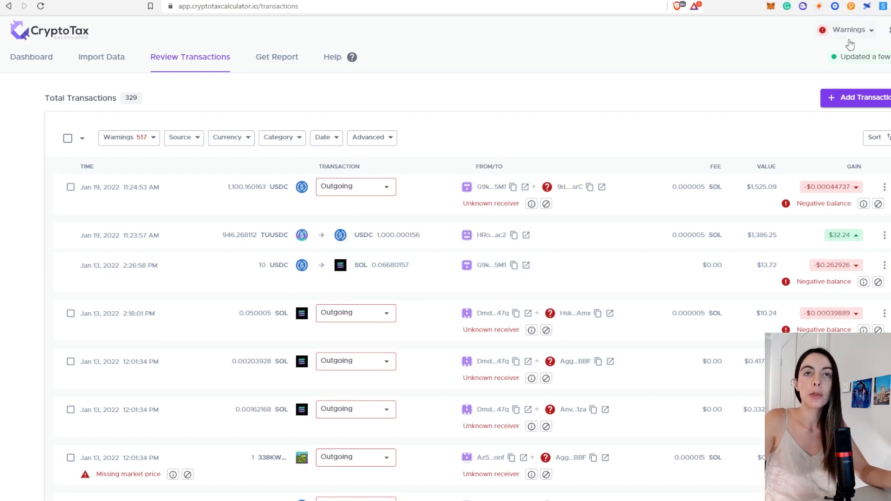
# Step: View account warnings and choose Resolve for the 233 uncategorized transactions
pyautogui.click(852, 29)
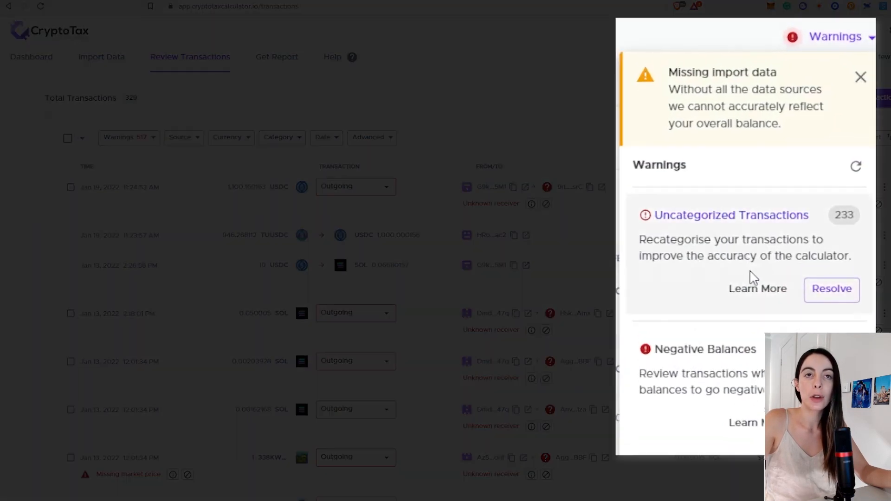
pyautogui.moveTo(752, 278)
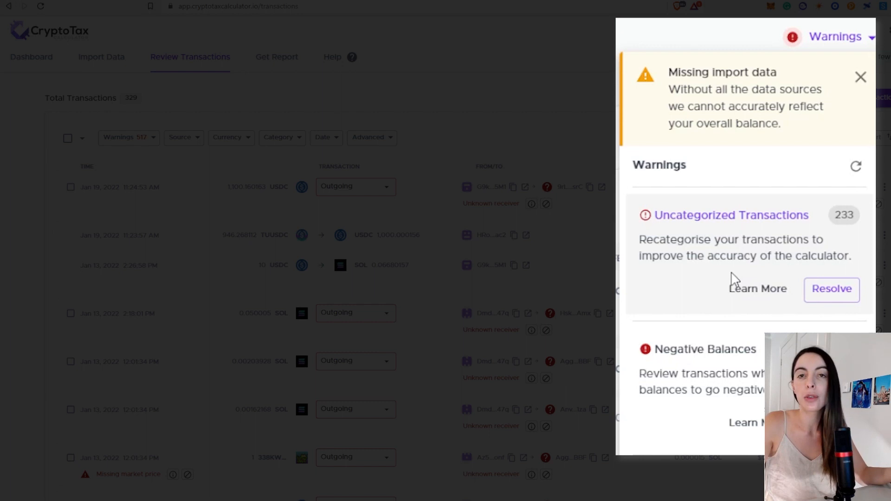
pyautogui.moveTo(732, 269)
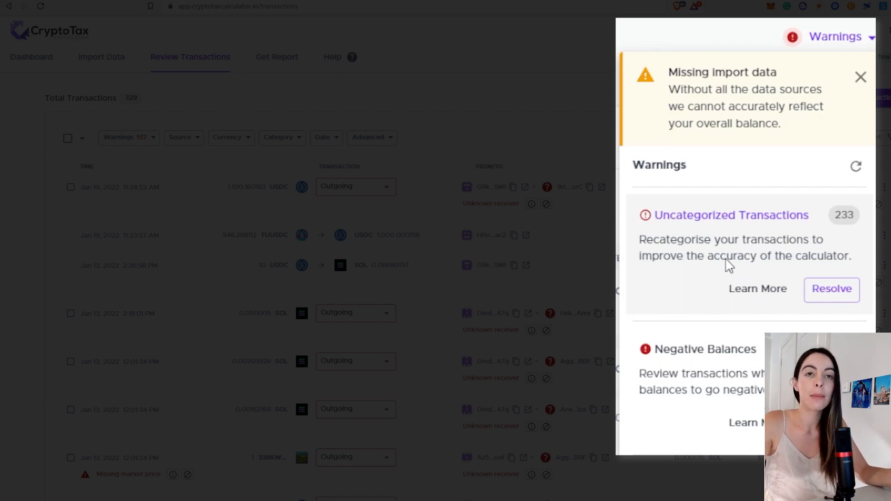
pyautogui.click(831, 290)
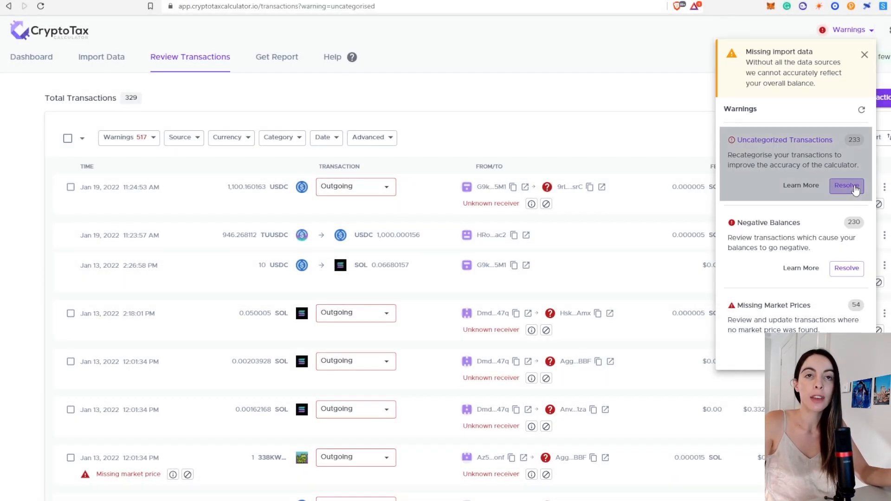
# Step: Categorise the Jan 19 USDC outgoing transaction as Send via the Advanced category list
pyautogui.click(847, 186)
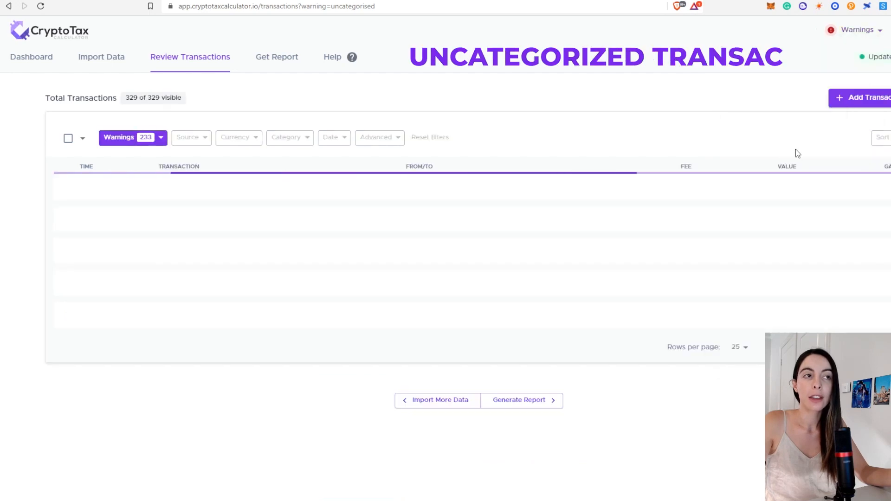
pyautogui.moveTo(710, 297)
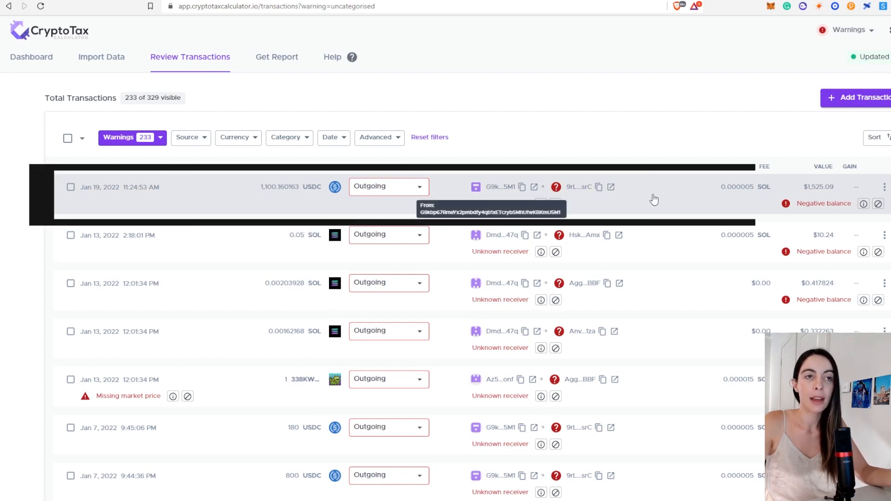
pyautogui.click(389, 186)
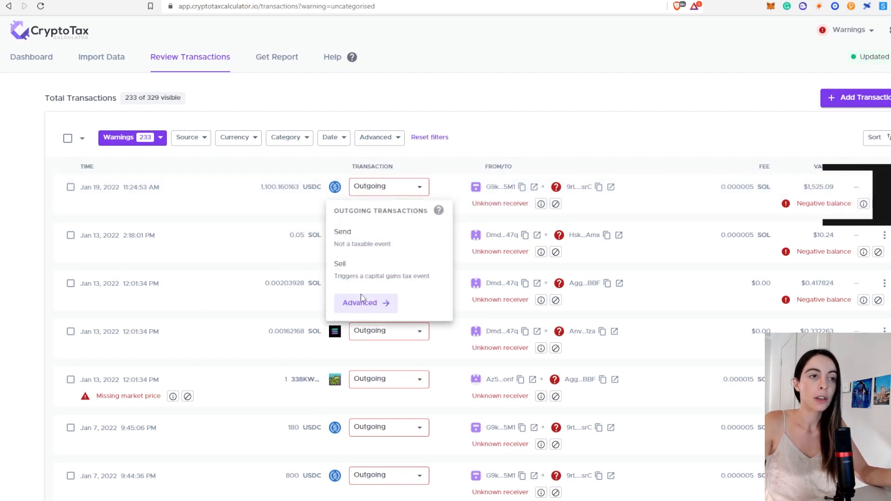
pyautogui.click(359, 303)
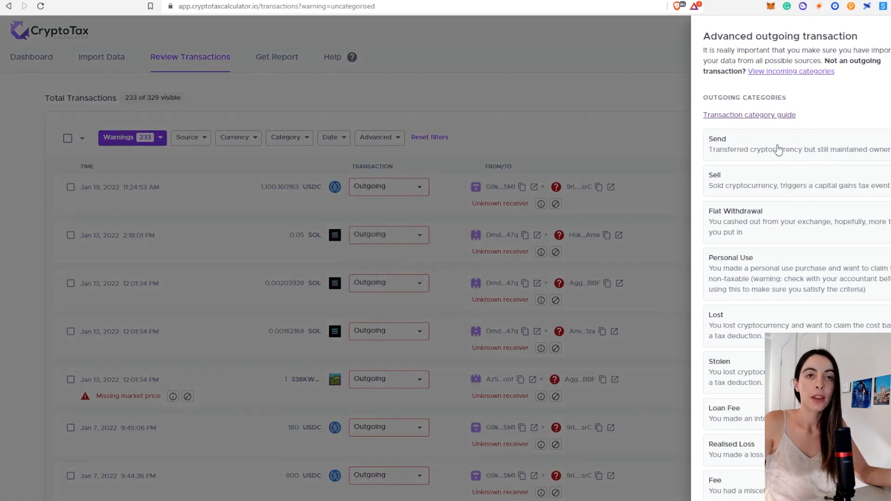
pyautogui.click(718, 139)
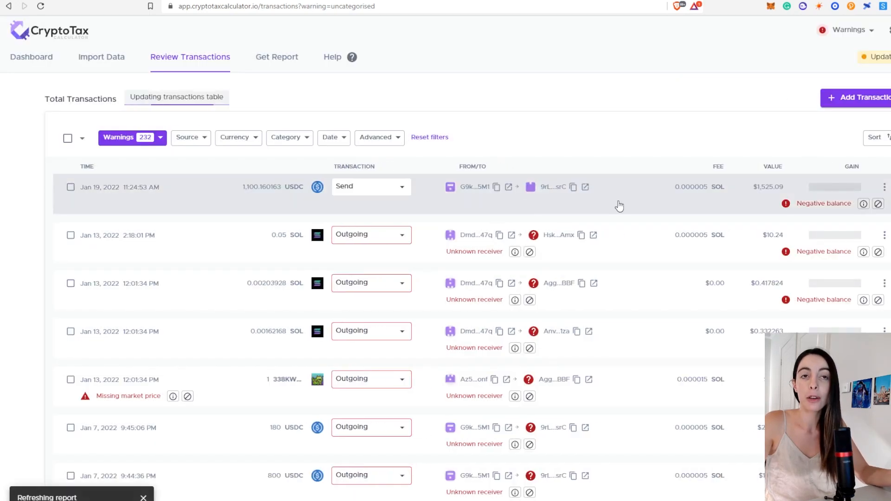
pyautogui.moveTo(439, 193)
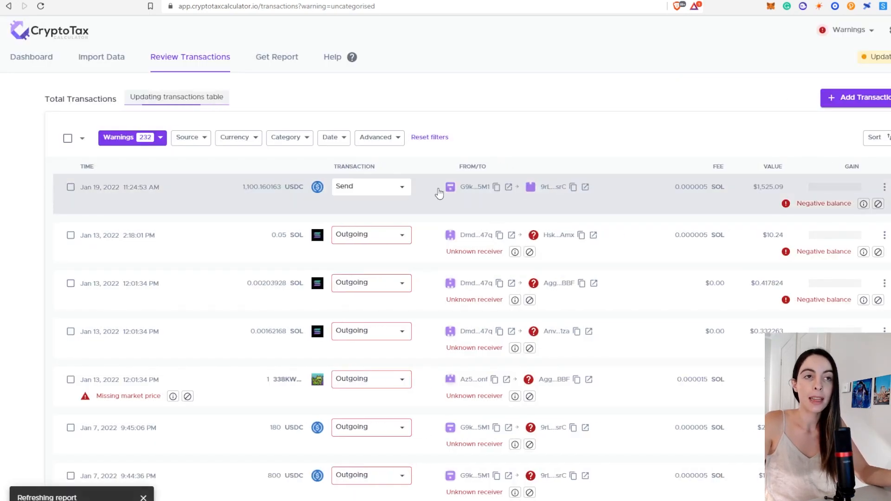
pyautogui.moveTo(346, 257)
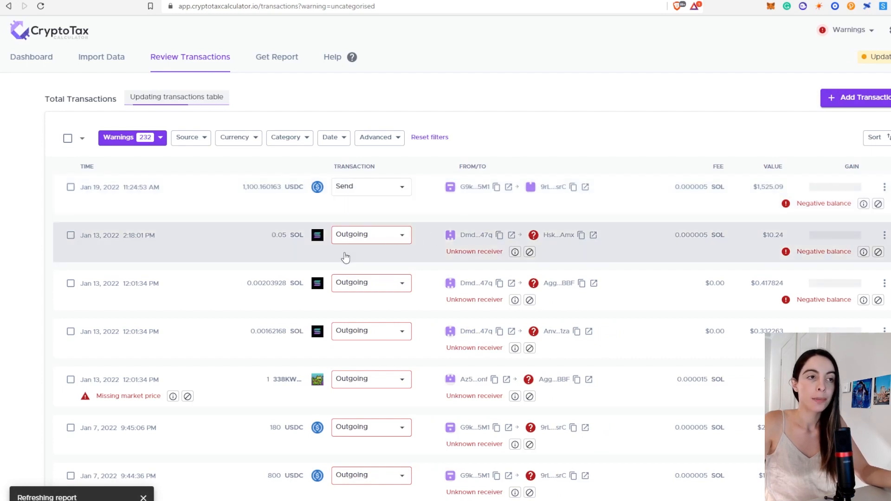
# Step: Categorise the Jan 13 2:18 PM SOL outgoing transaction as Personal Use
pyautogui.click(371, 235)
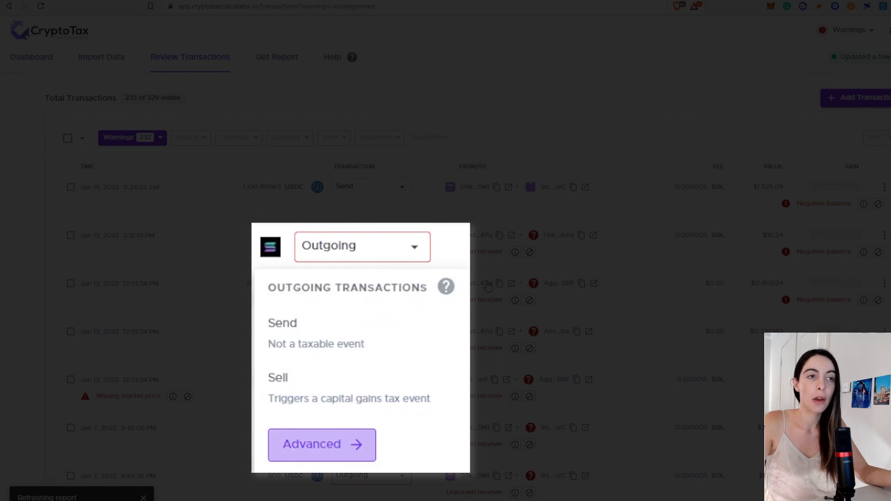
pyautogui.click(321, 445)
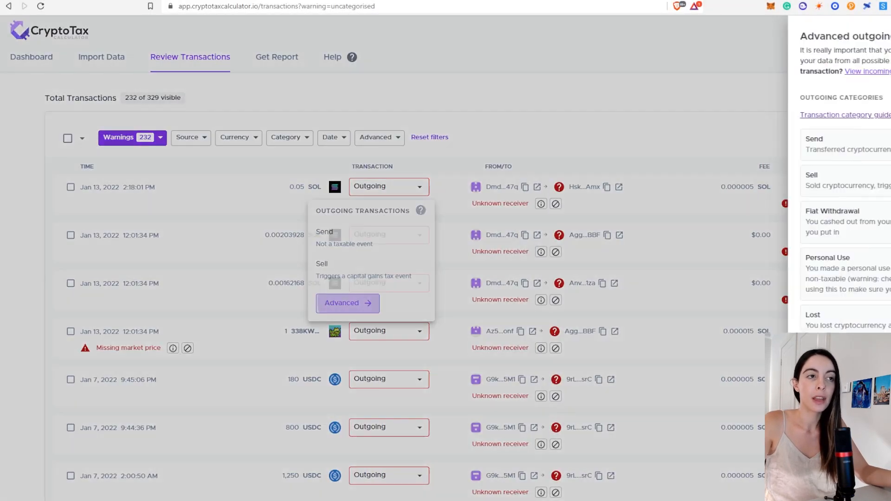
pyautogui.click(347, 302)
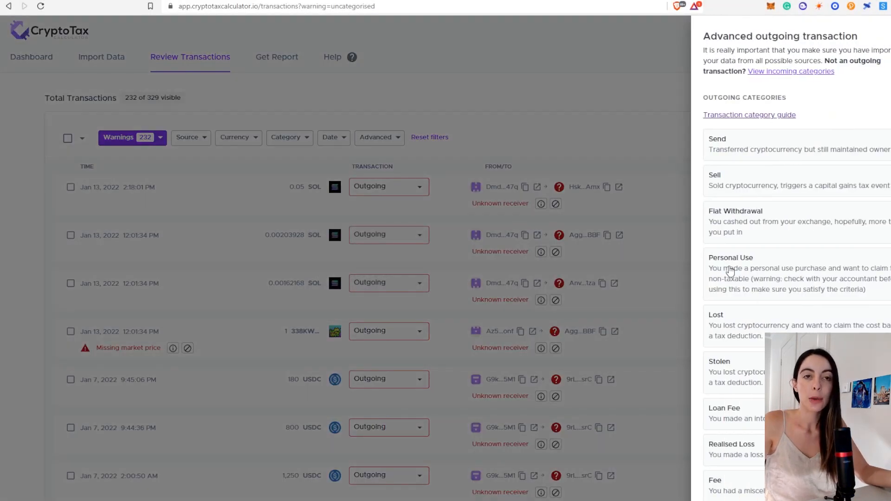
pyautogui.click(731, 257)
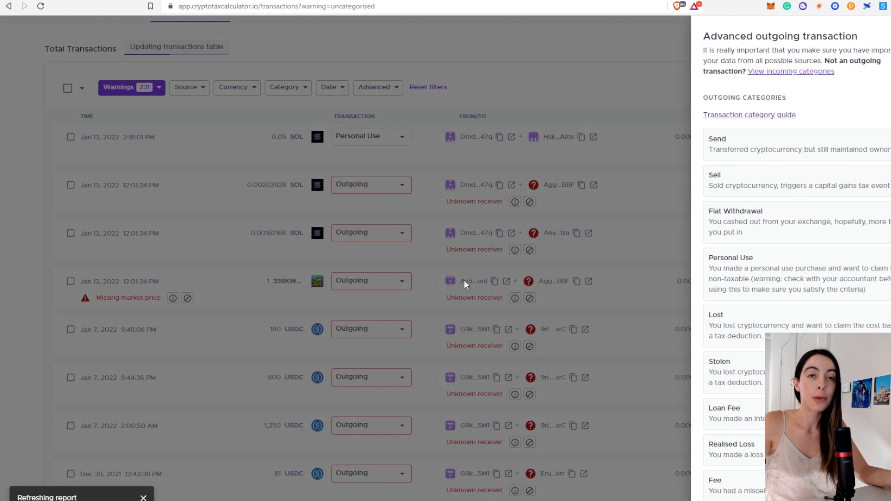
pyautogui.scroll(-3)
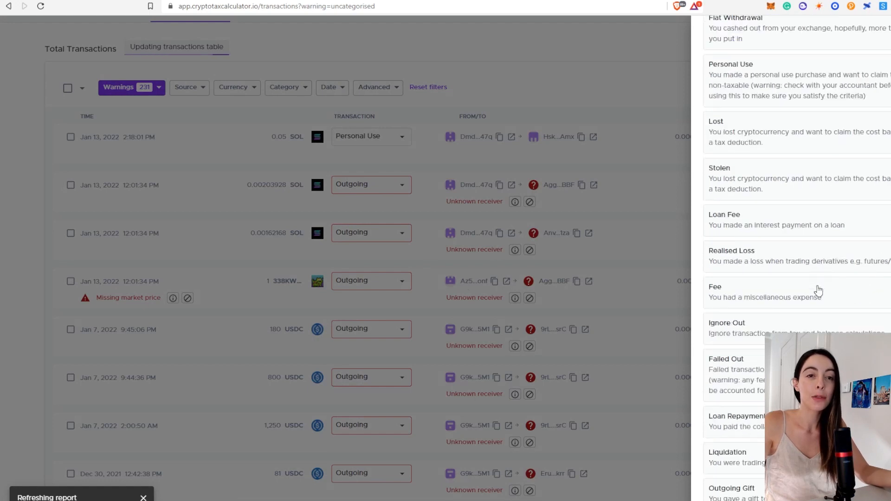
pyautogui.scroll(3)
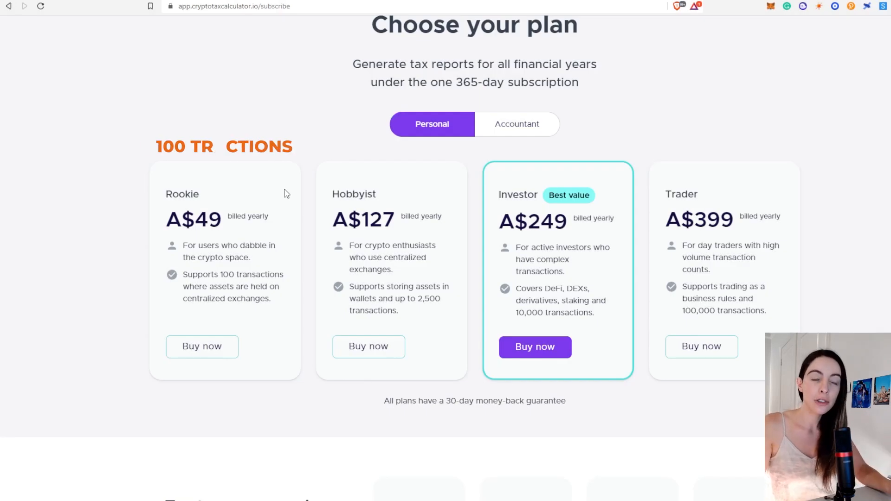
# Step: Highlight the Investor plan's 10,000 and Trader plan's 100,000 transaction limits
pyautogui.doubleClick(208, 220)
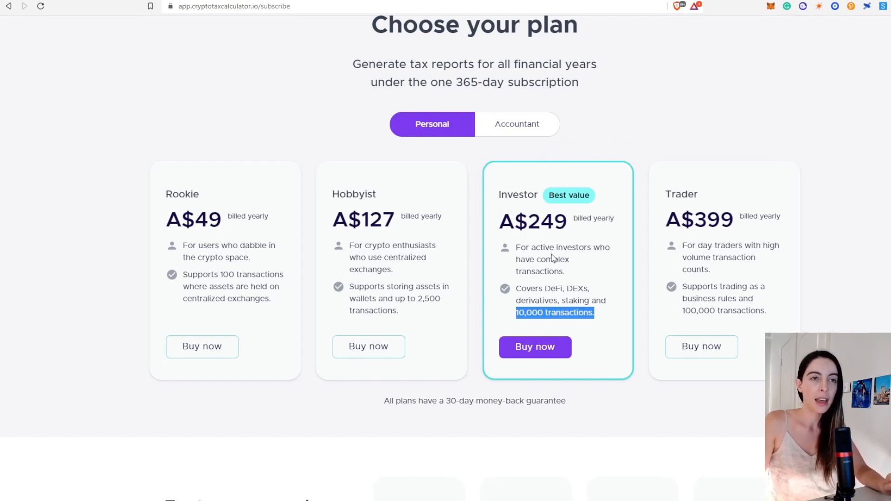
pyautogui.moveTo(570, 241)
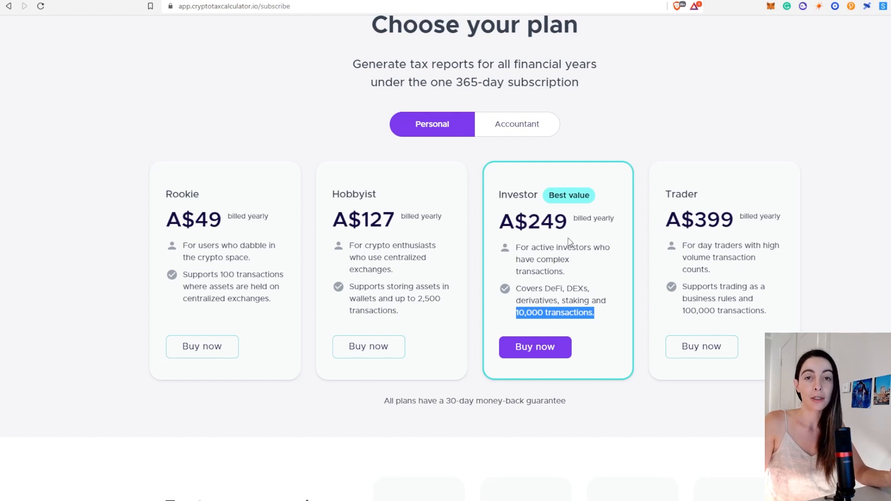
pyautogui.moveTo(422, 316)
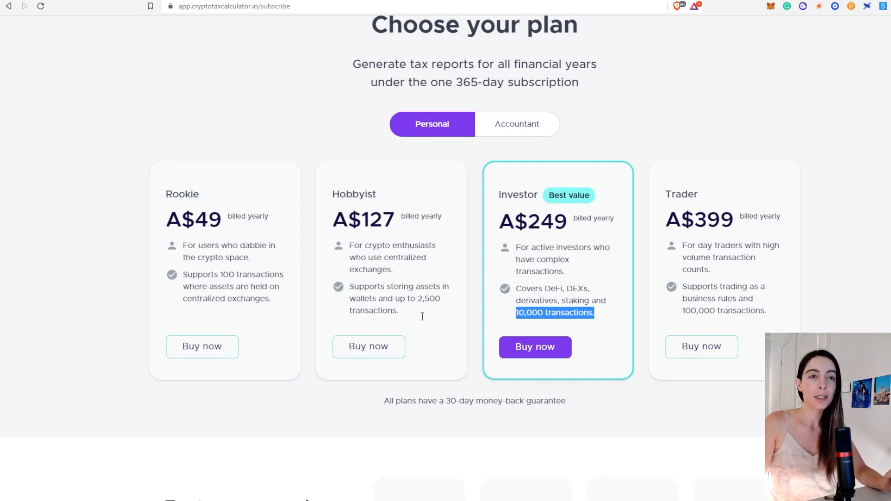
pyautogui.moveTo(657, 309)
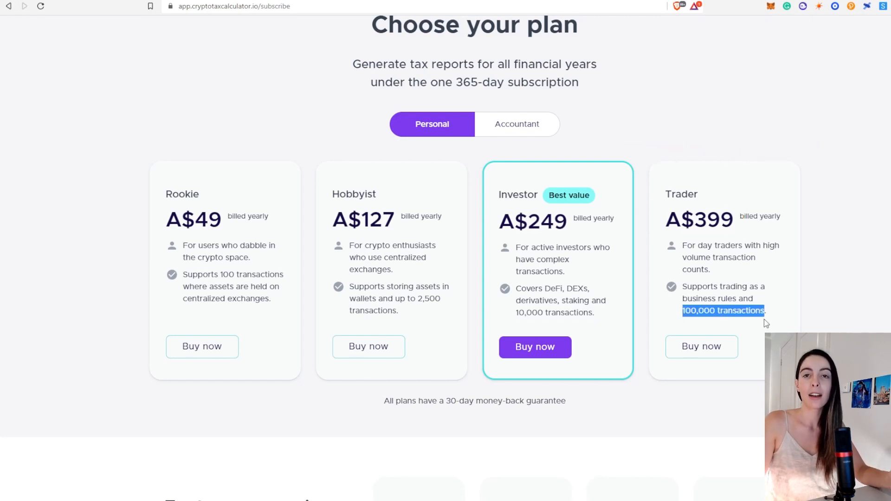
pyautogui.moveTo(688, 229)
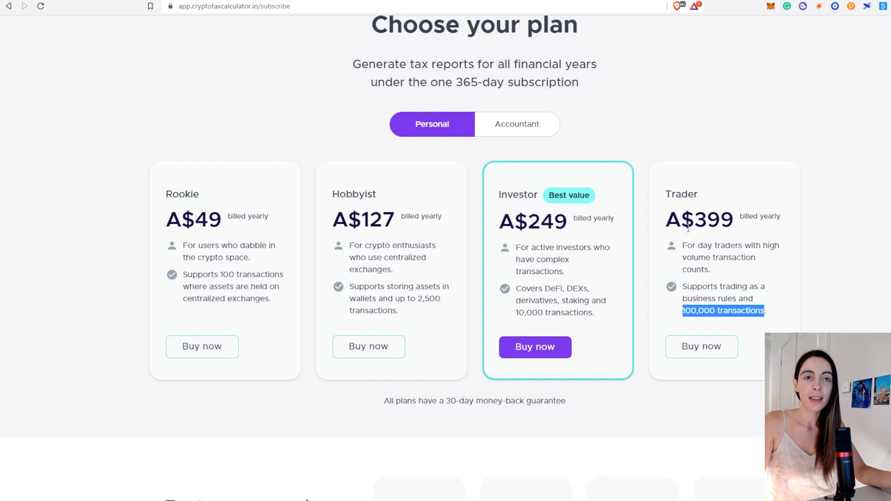
pyautogui.doubleClick(700, 220)
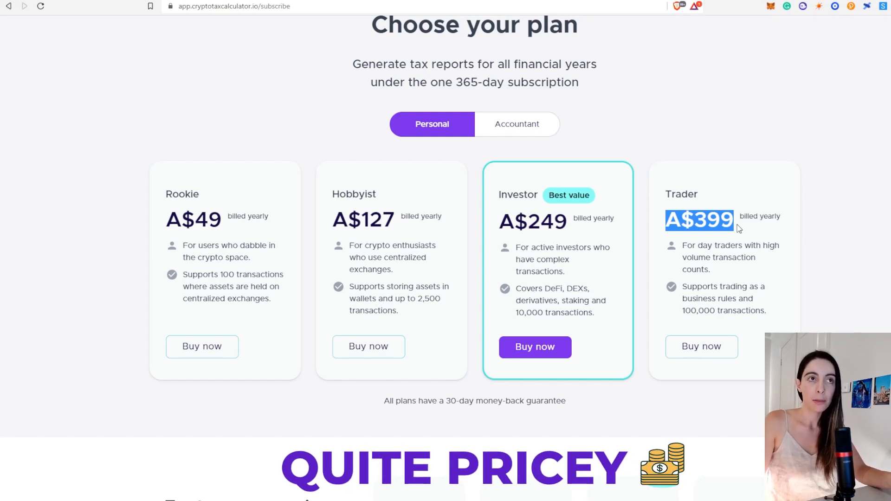
pyautogui.moveTo(800, 222)
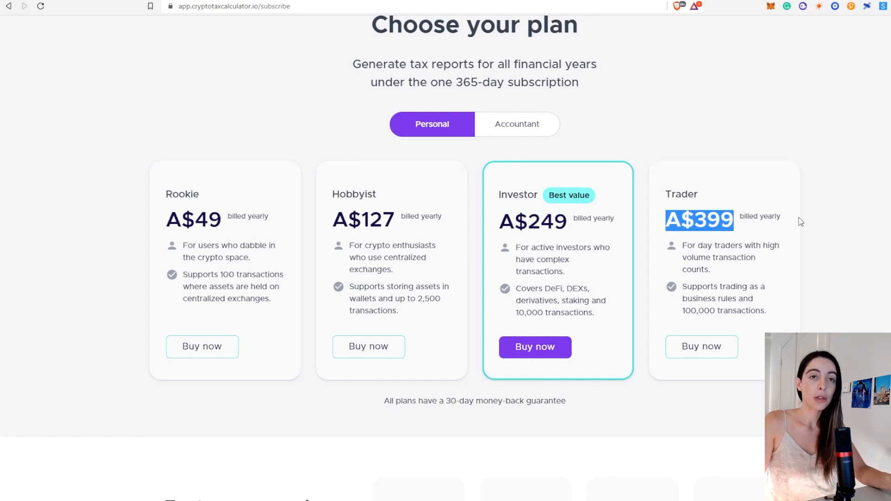
pyautogui.moveTo(803, 226)
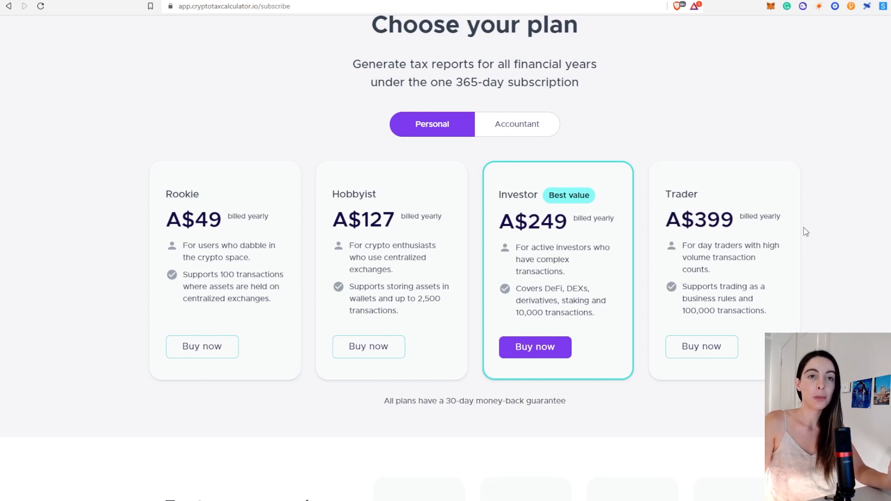